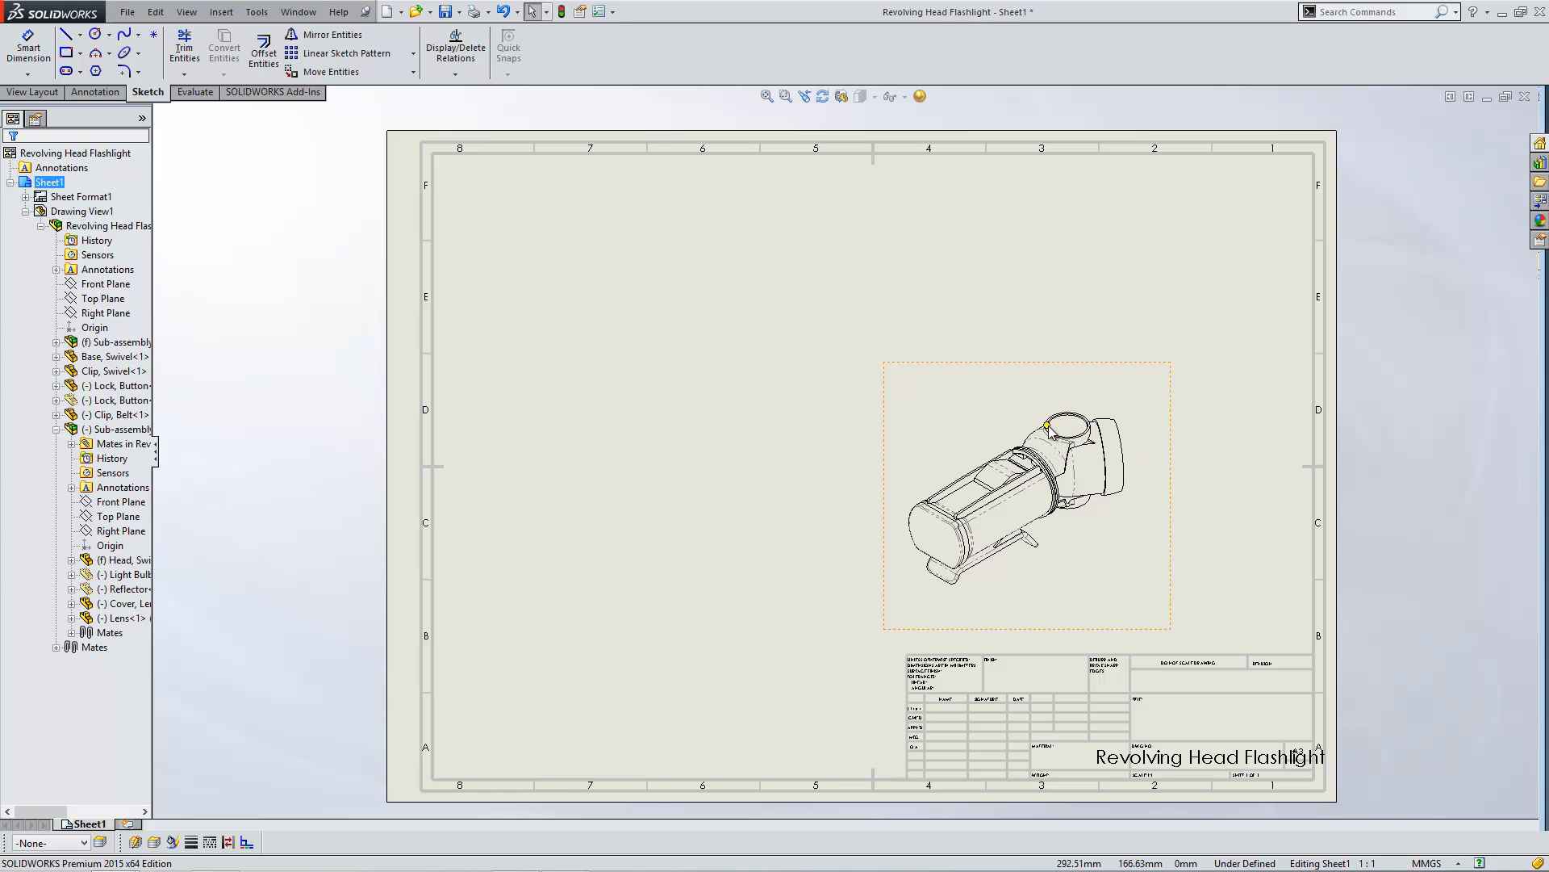
pyautogui.moveTo(937, 497)
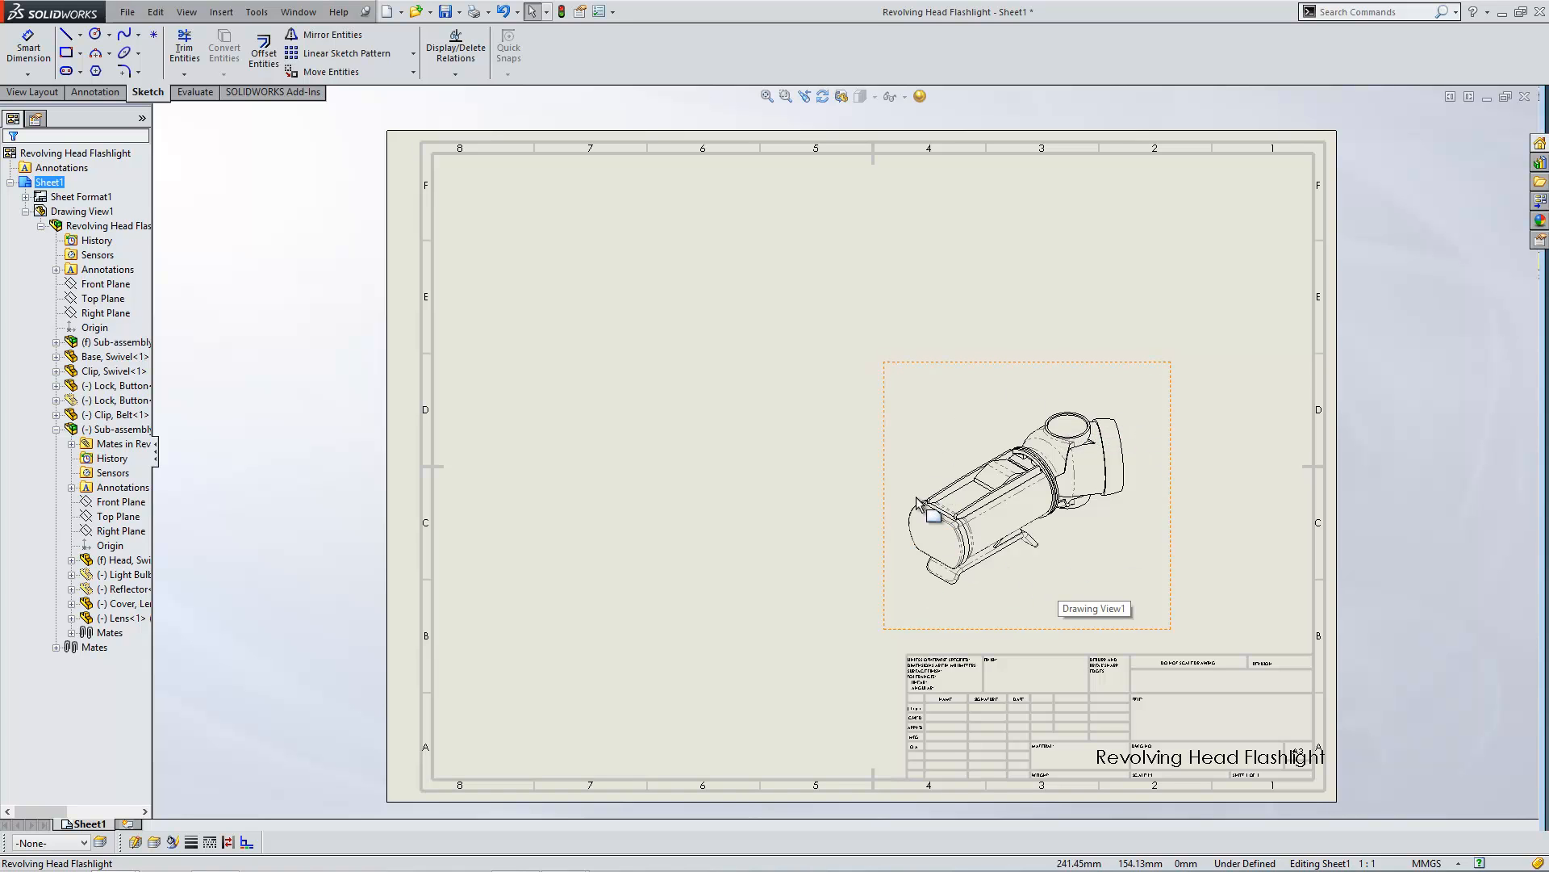
pyautogui.moveTo(1185, 553)
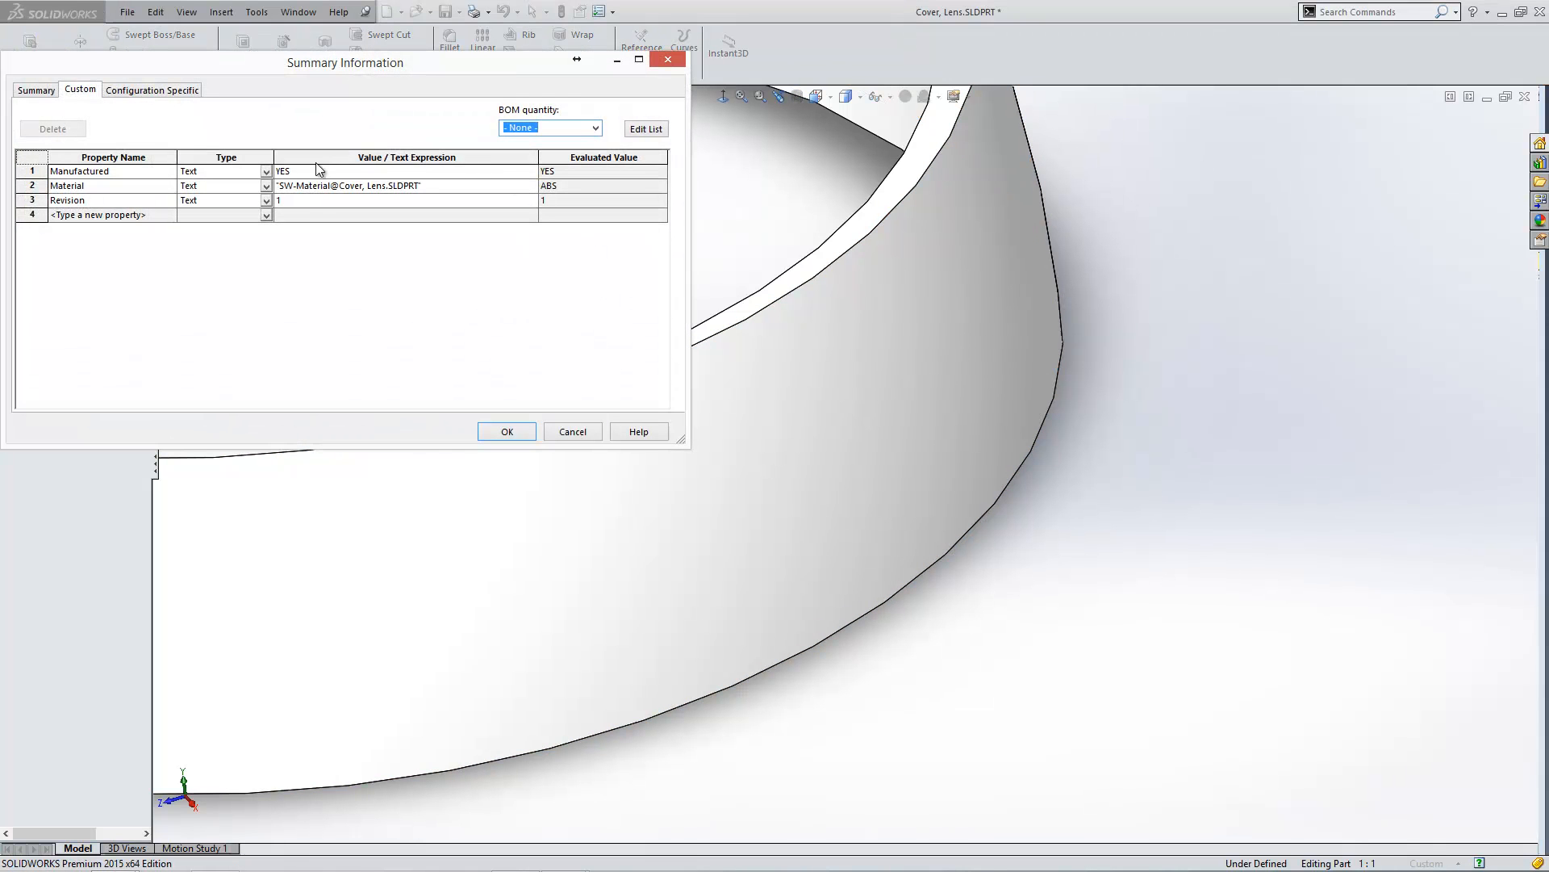
# - Close the lens cover's custom properties without changes and return to the flashlight drawing
pyautogui.moveTo(346, 62); pyautogui.dragTo(514, 106)
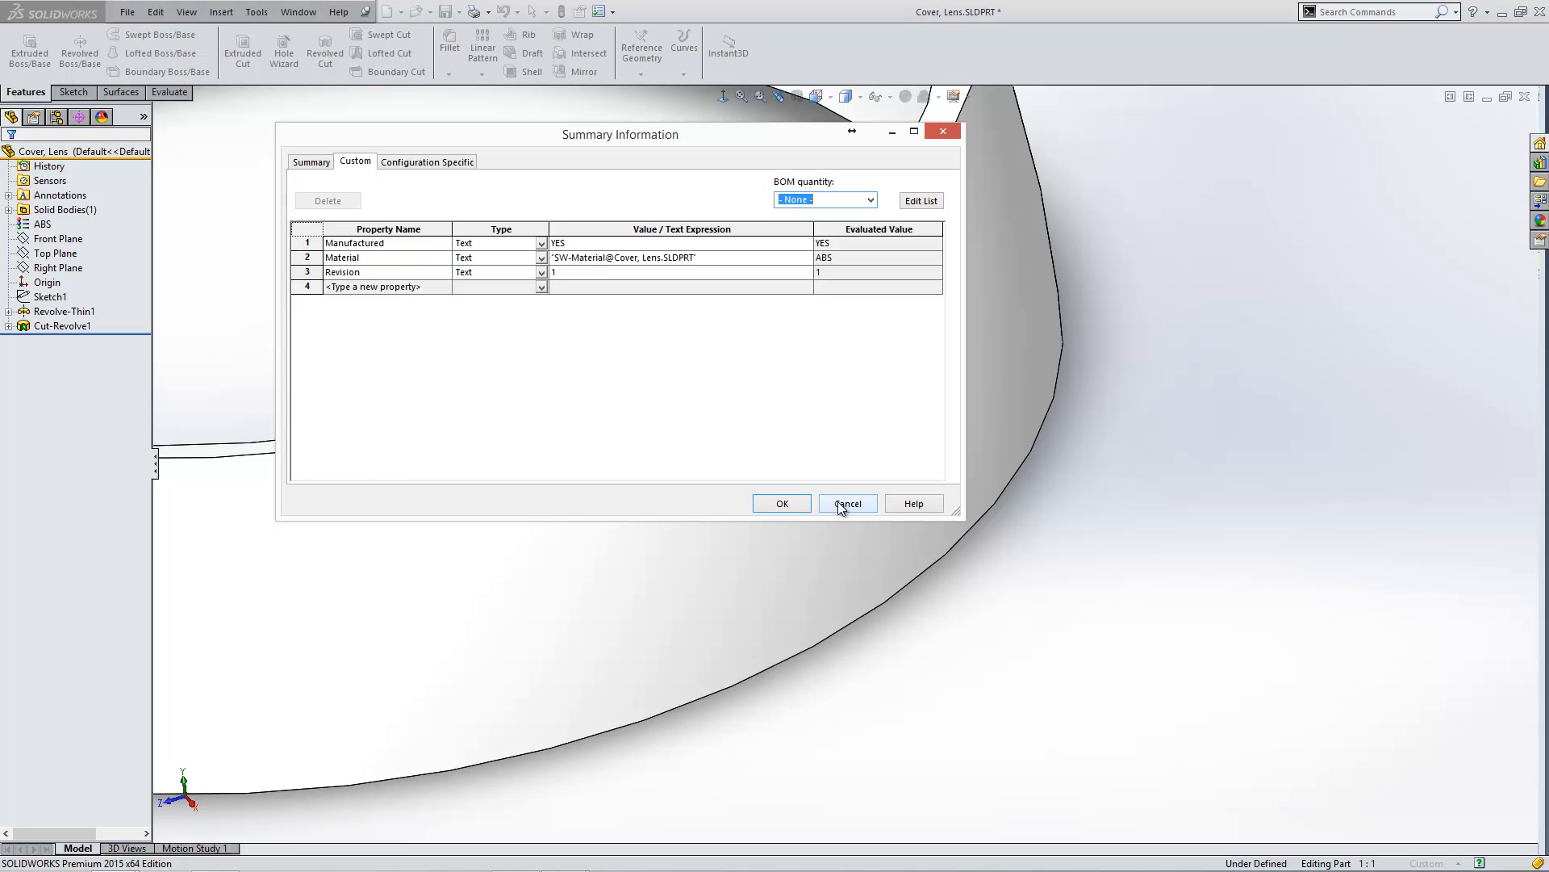
pyautogui.click(846, 503)
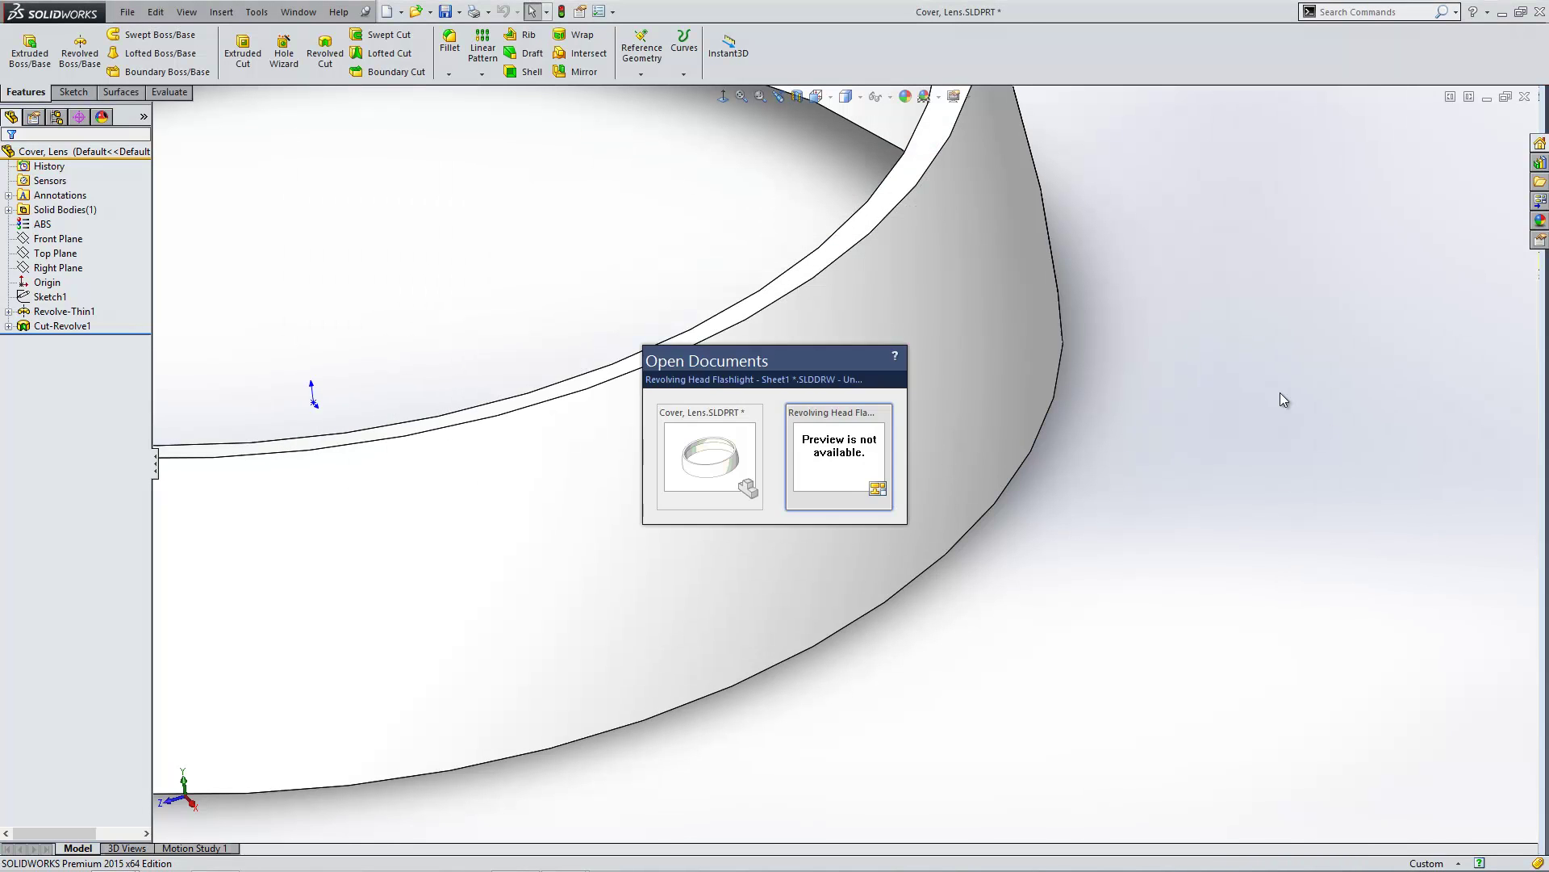
pyautogui.click(837, 458)
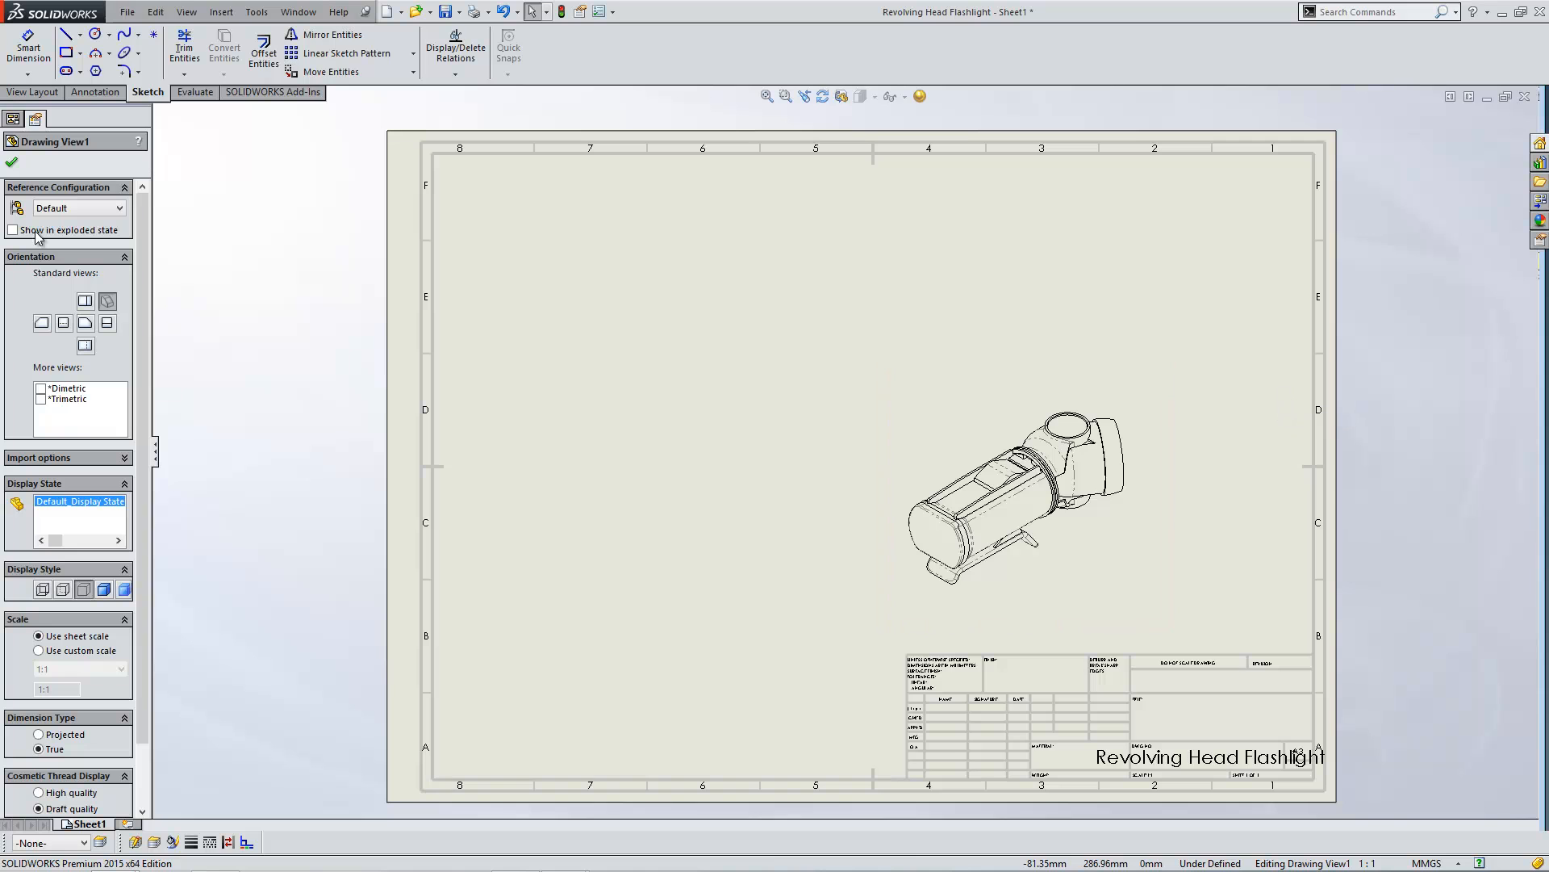
# - Insert a parts-only bill of materials from the flashlight view using the bom-standard template
pyautogui.click(95, 92)
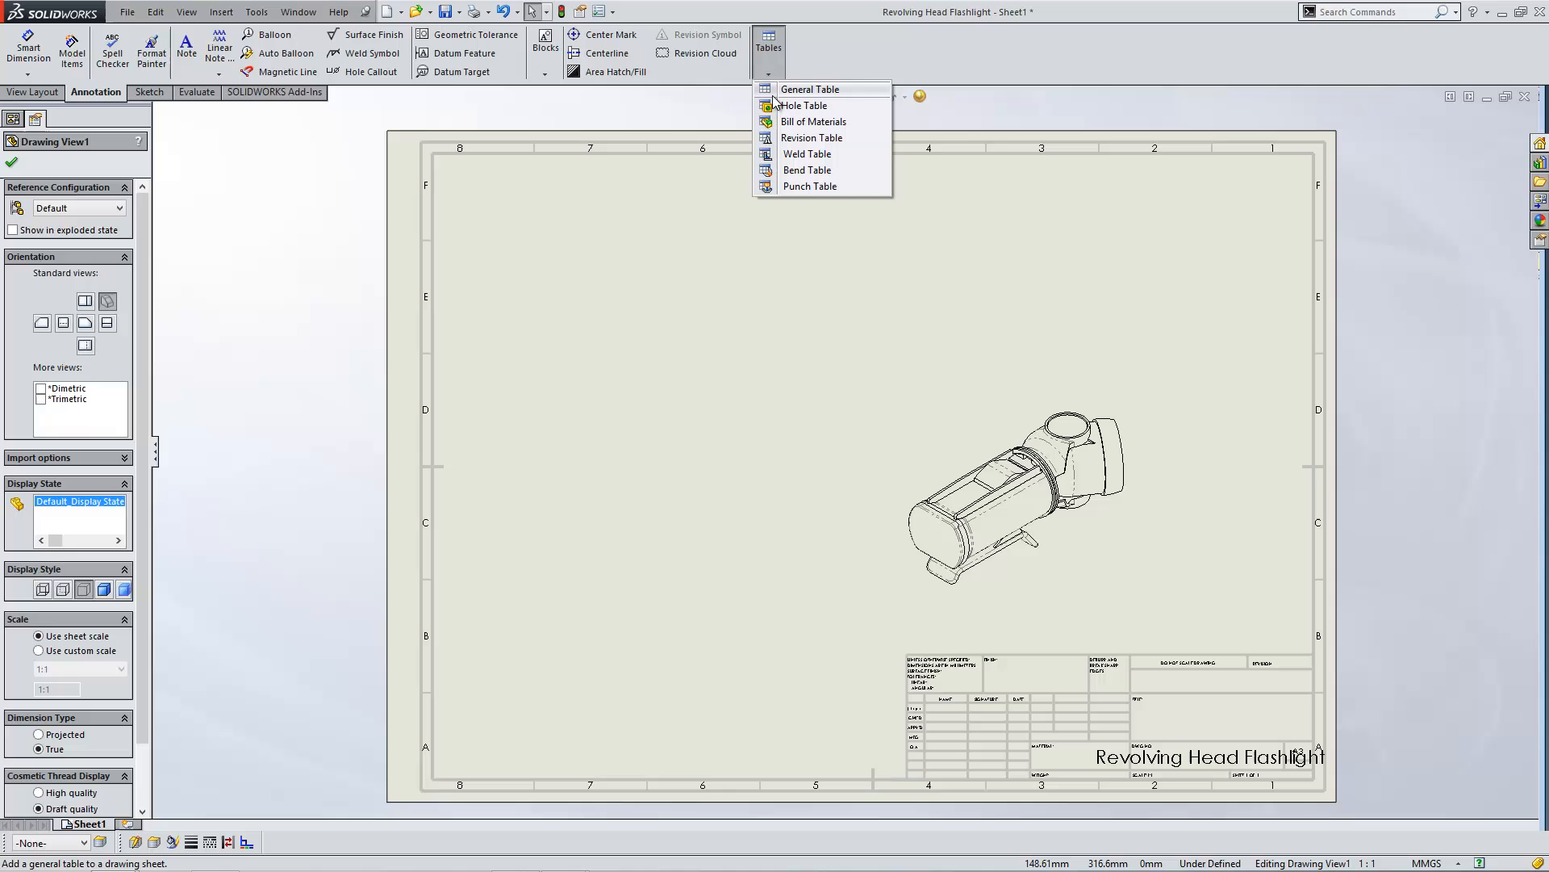
pyautogui.moveTo(813, 120)
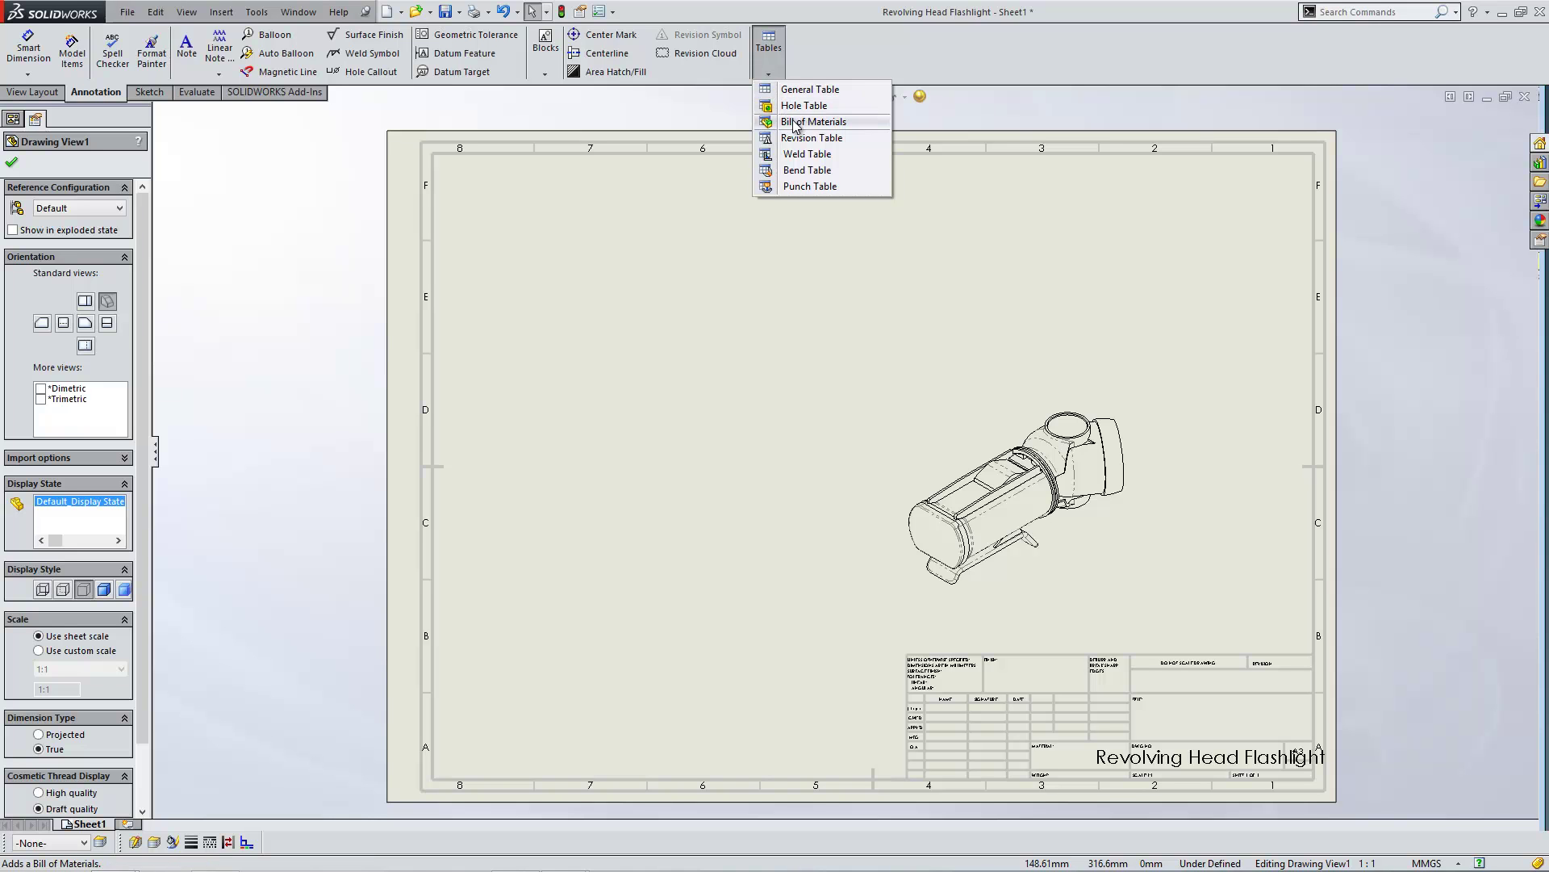
pyautogui.click(813, 121)
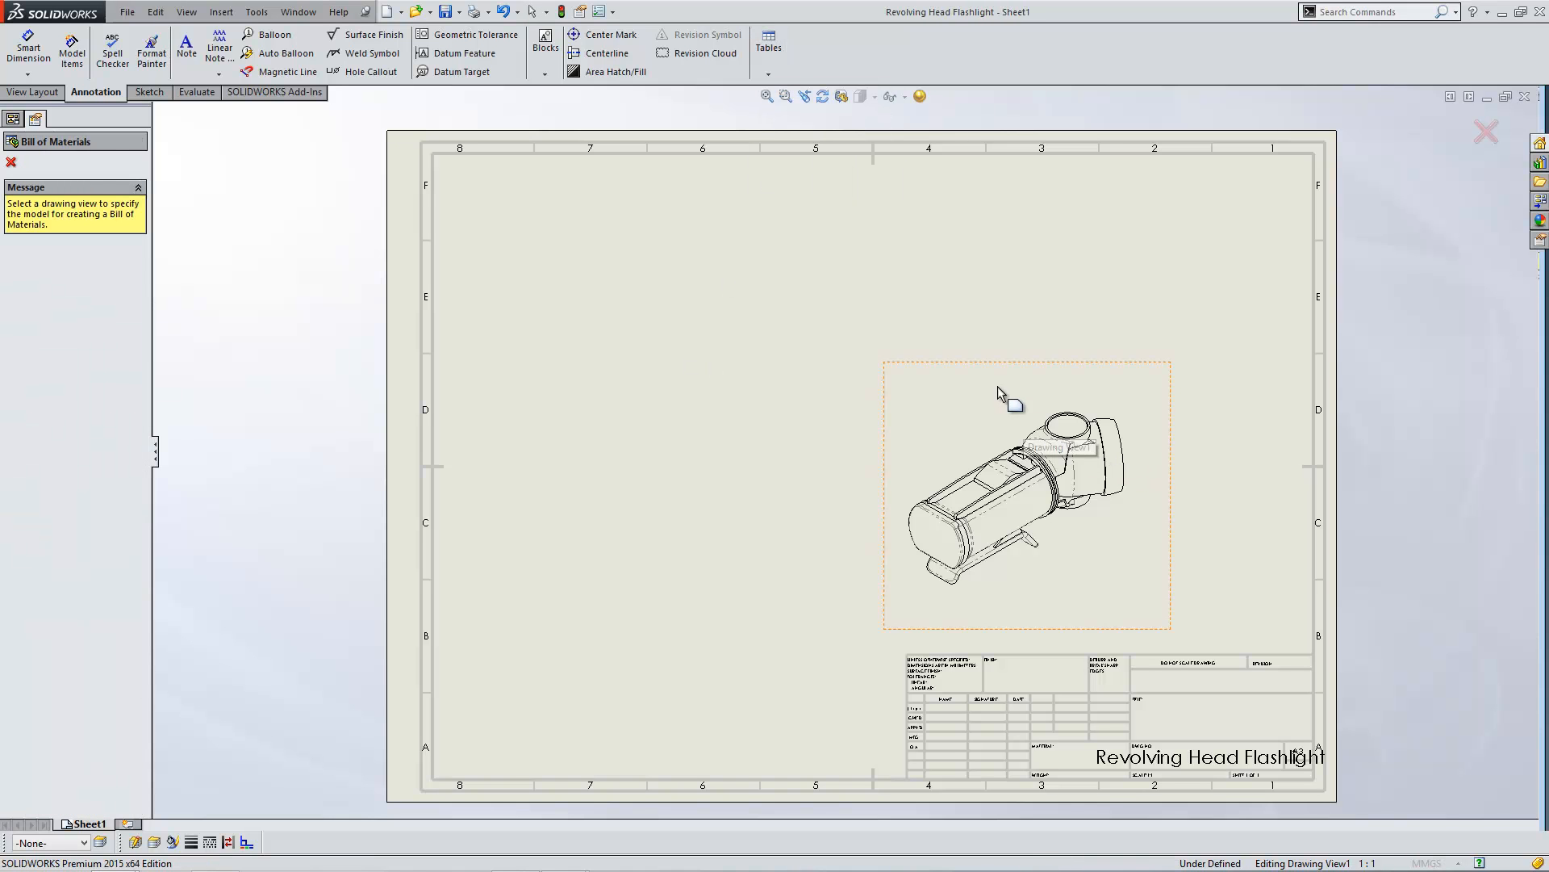
pyautogui.click(1025, 494)
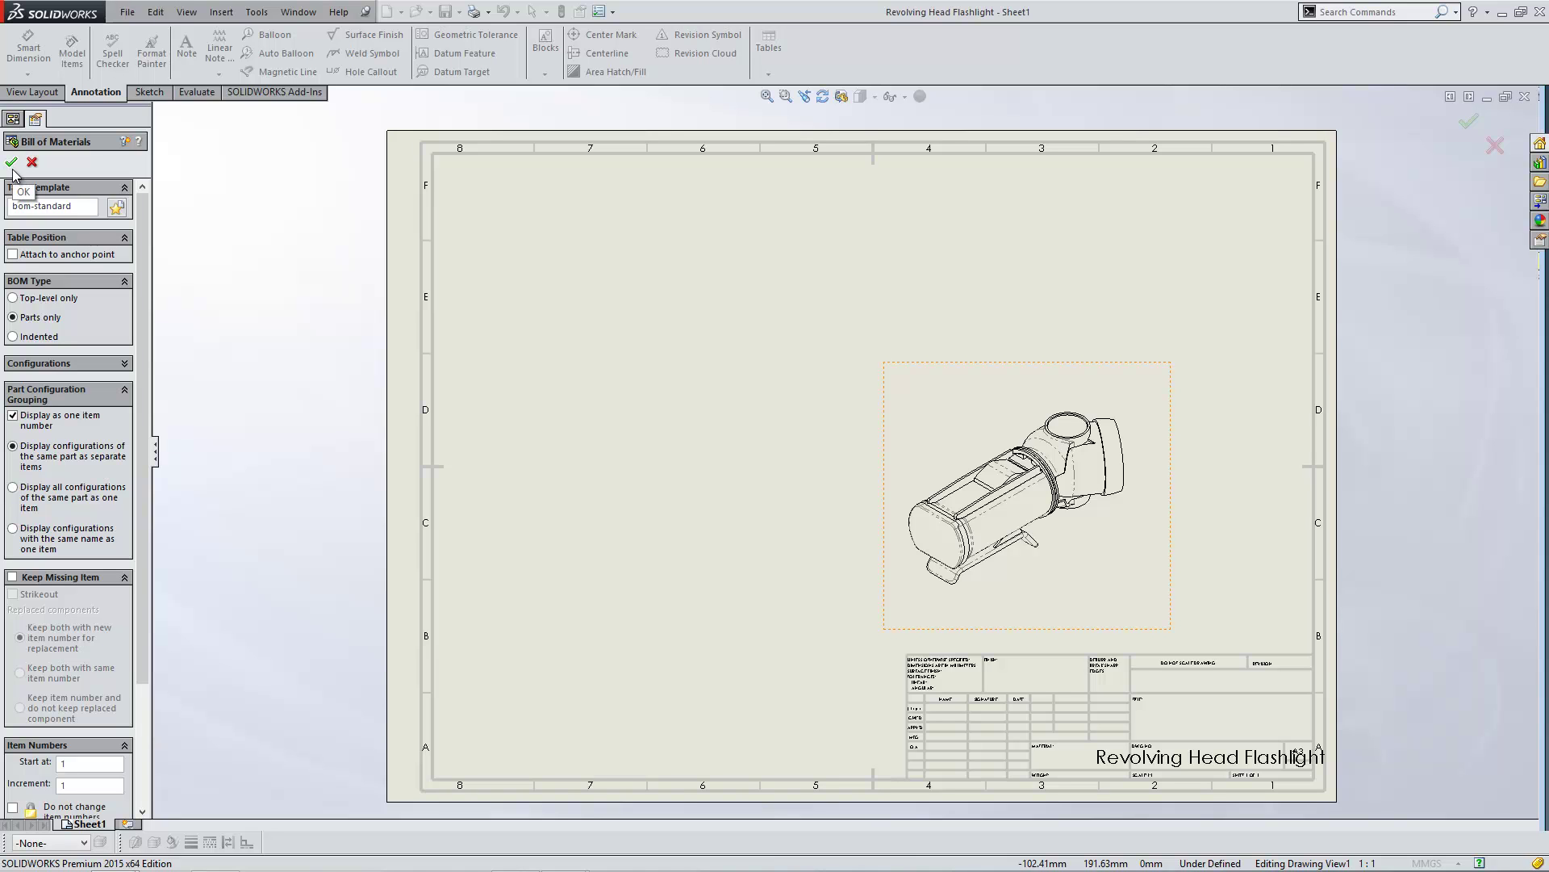
pyautogui.click(51, 206)
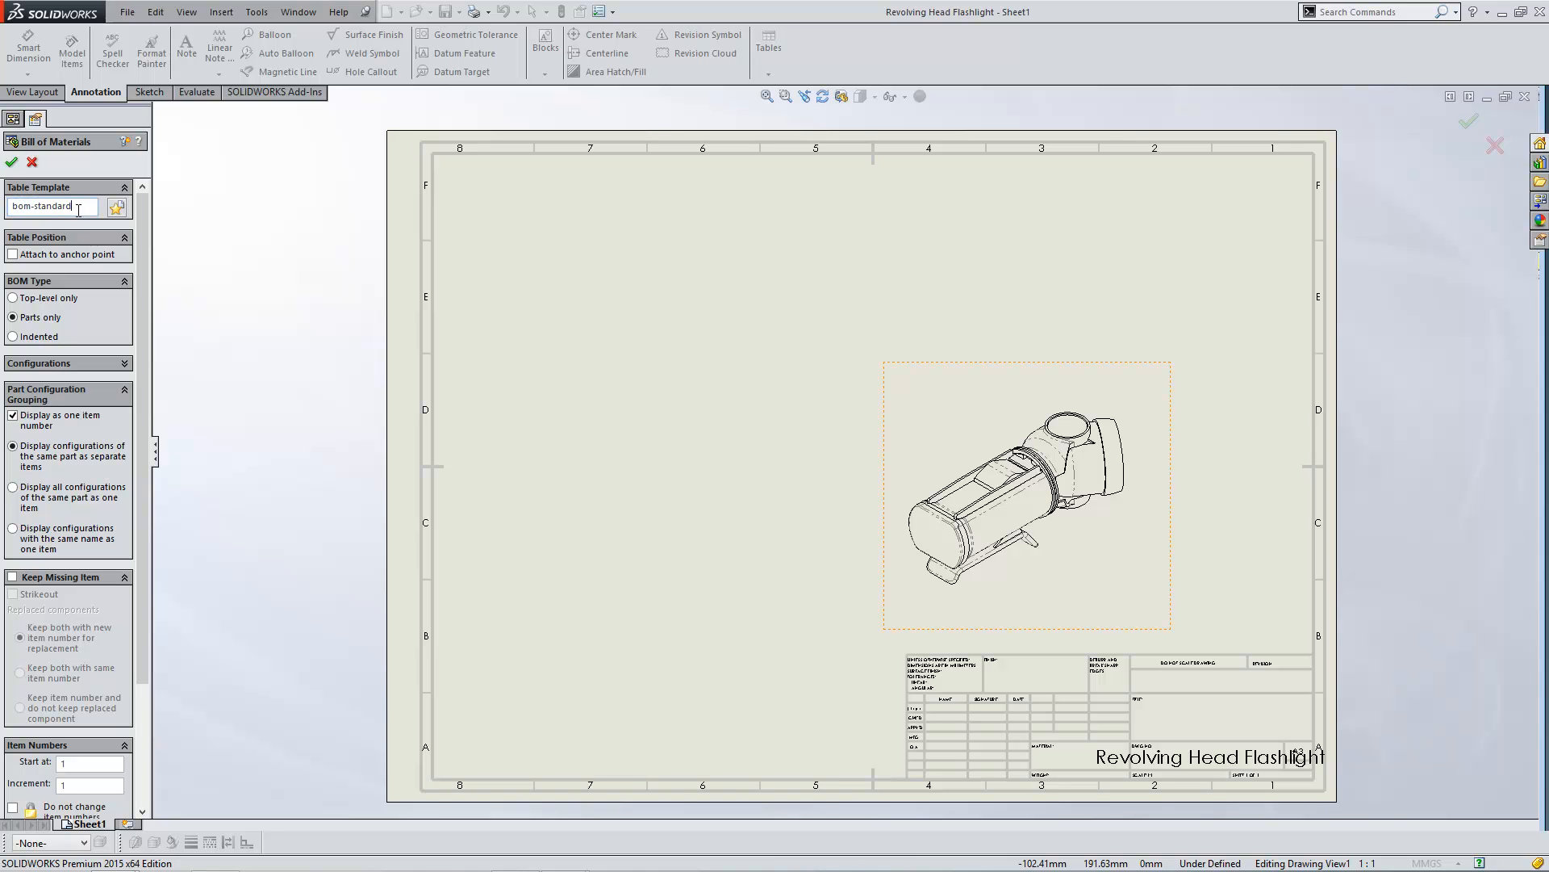
pyautogui.tripleClick(49, 206)
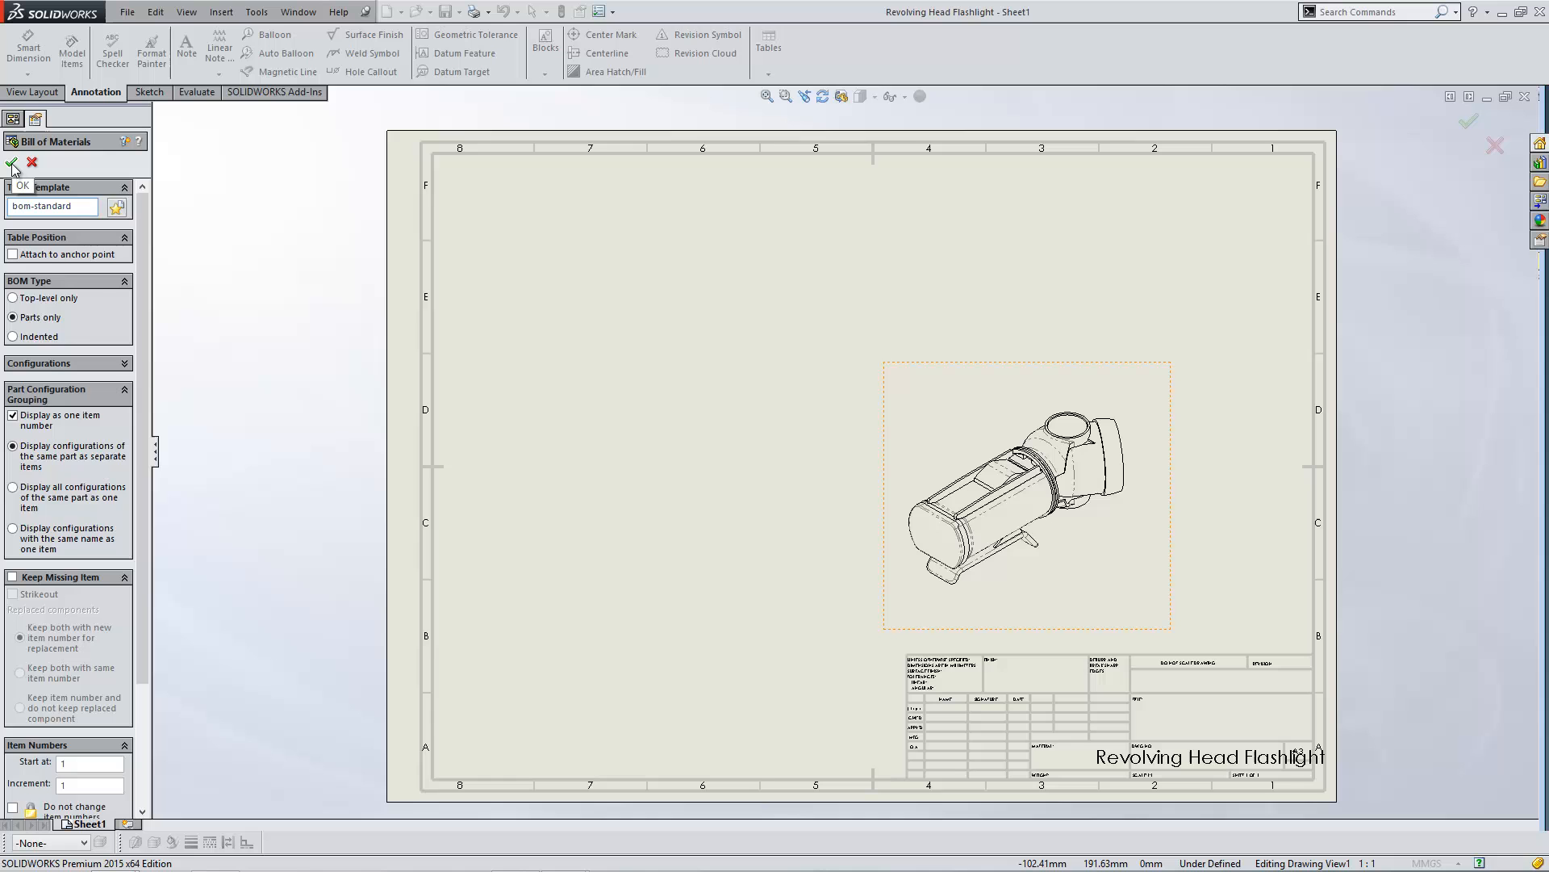
pyautogui.click(13, 163)
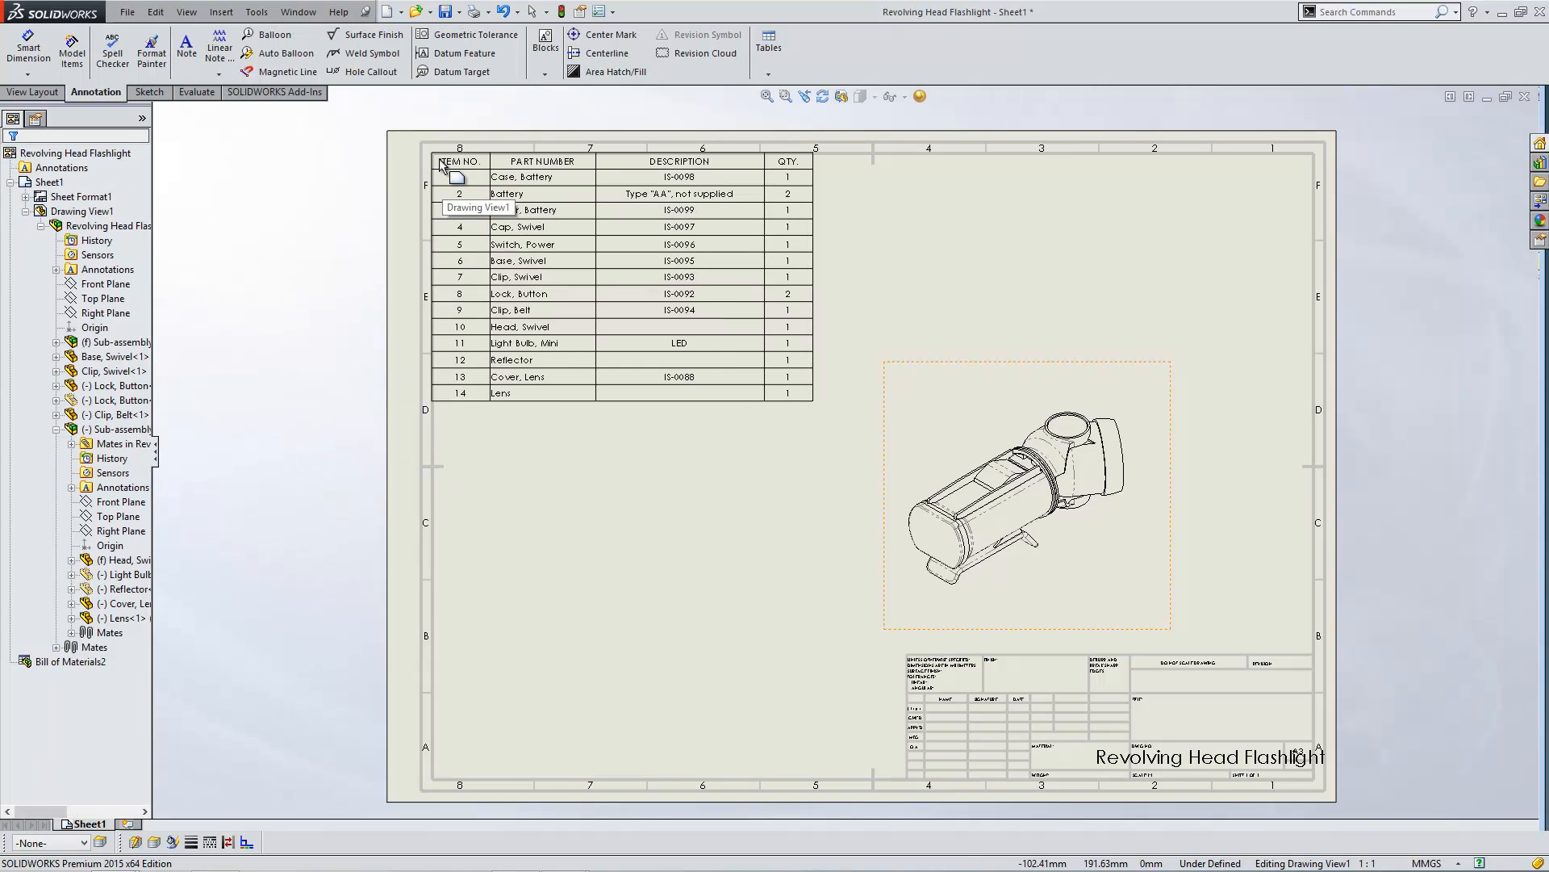
# - Select the bill of materials table to make it active for editing
pyautogui.click(598, 449)
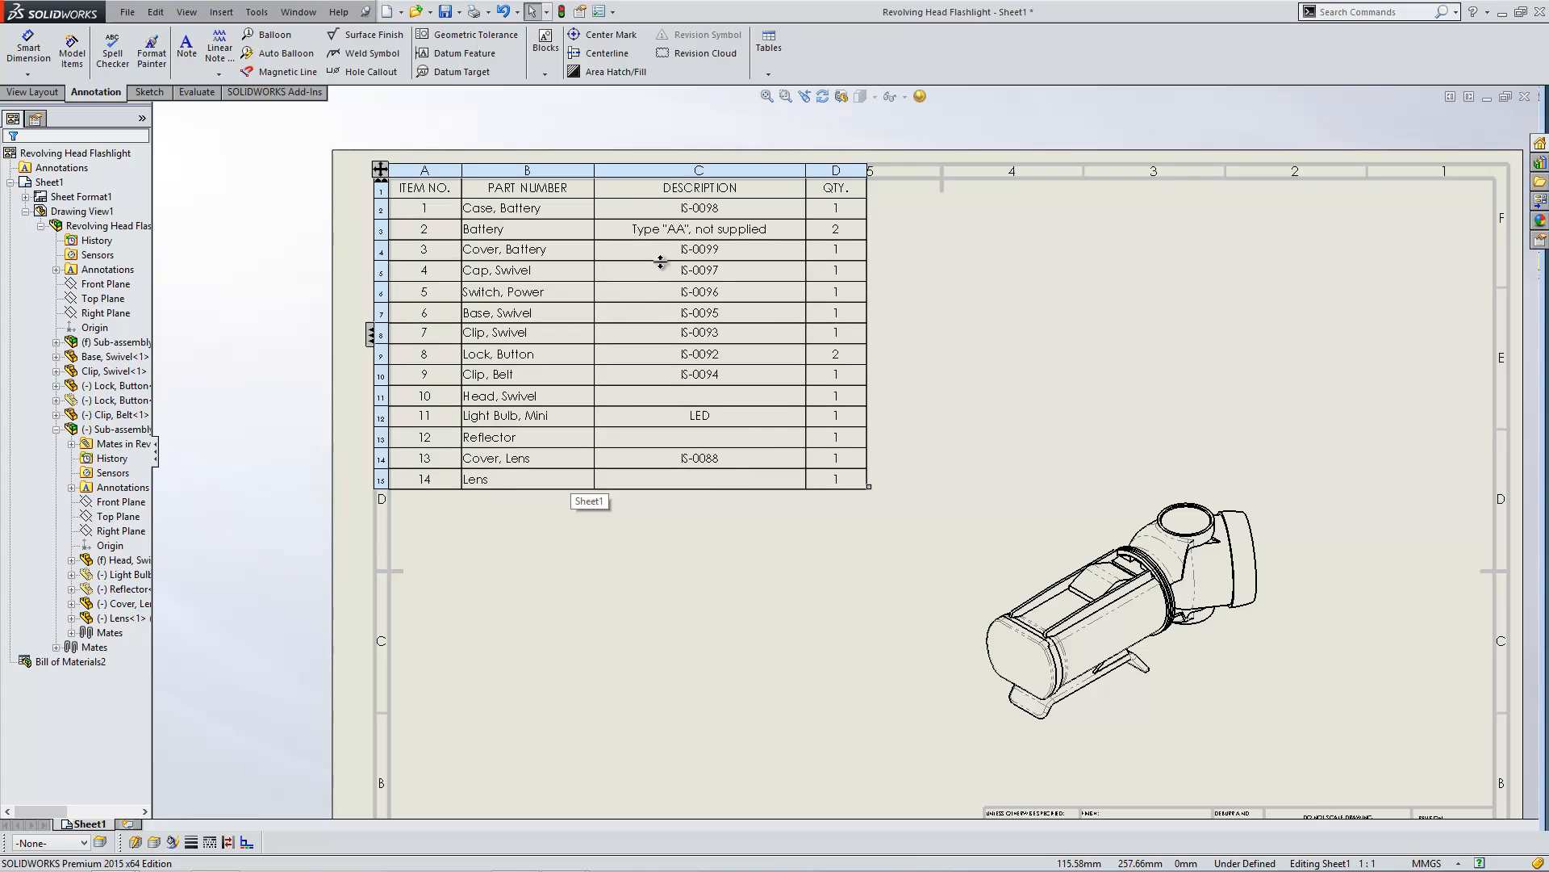
pyautogui.moveTo(559, 206)
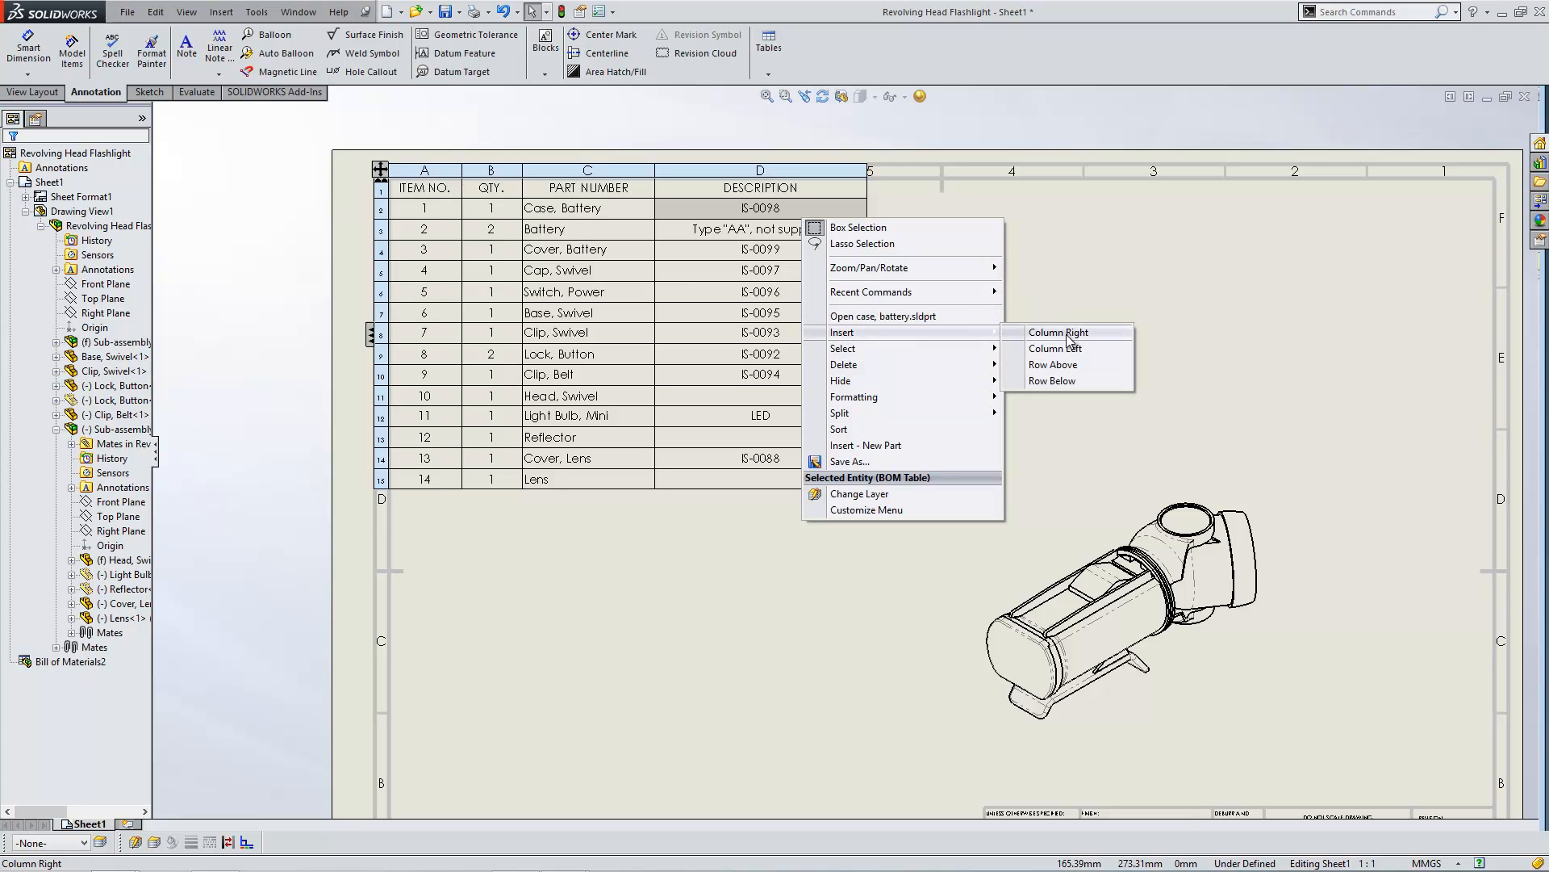
# - Add a column after DESCRIPTION filled from the Material custom property
pyautogui.click(1060, 331)
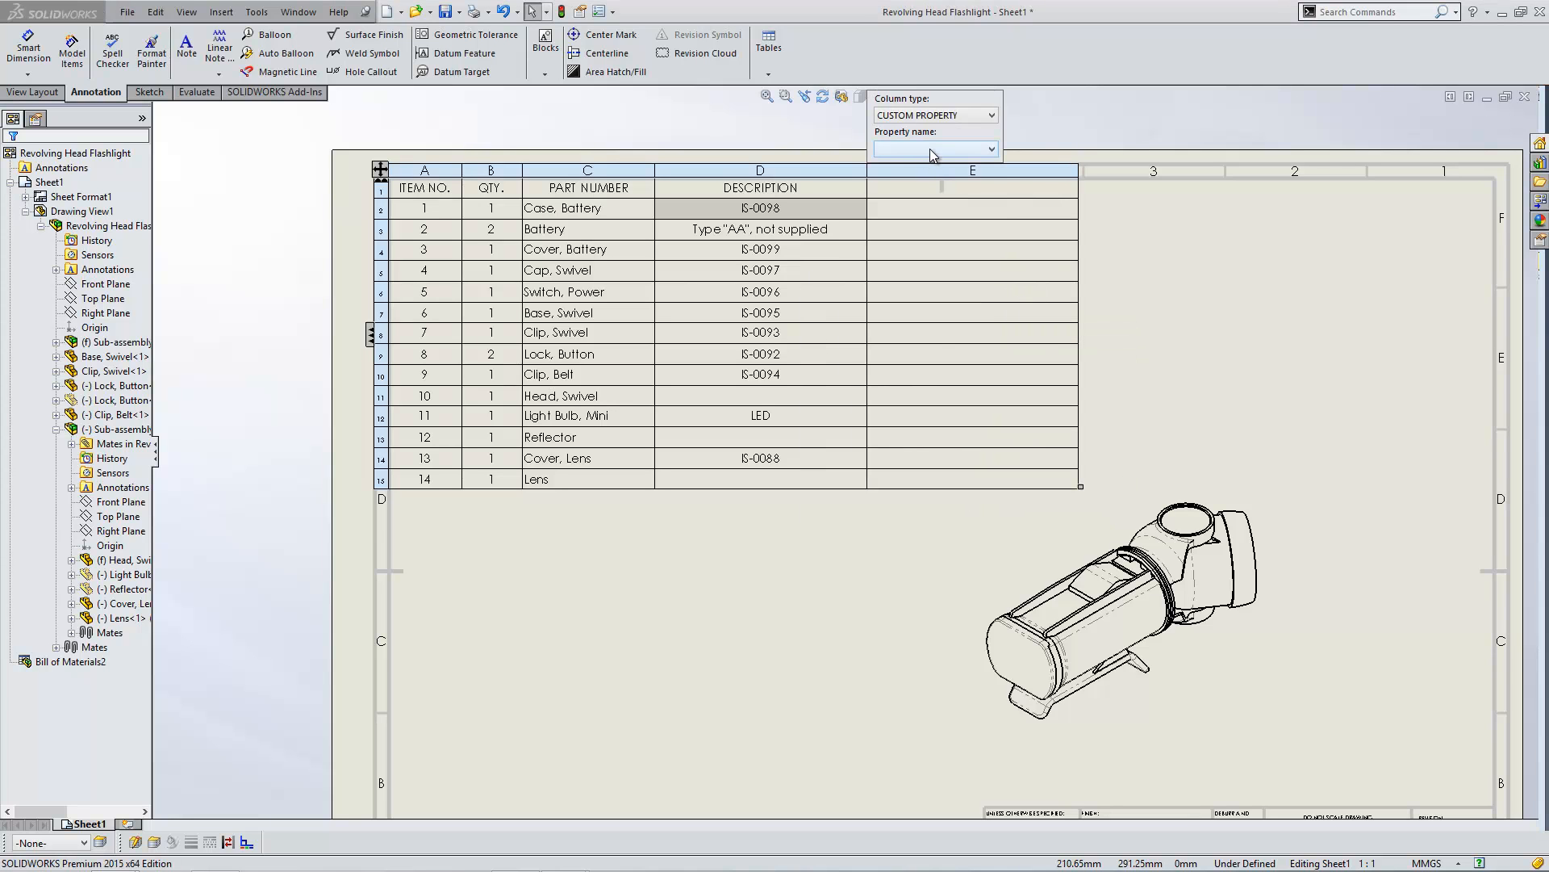
pyautogui.click(991, 149)
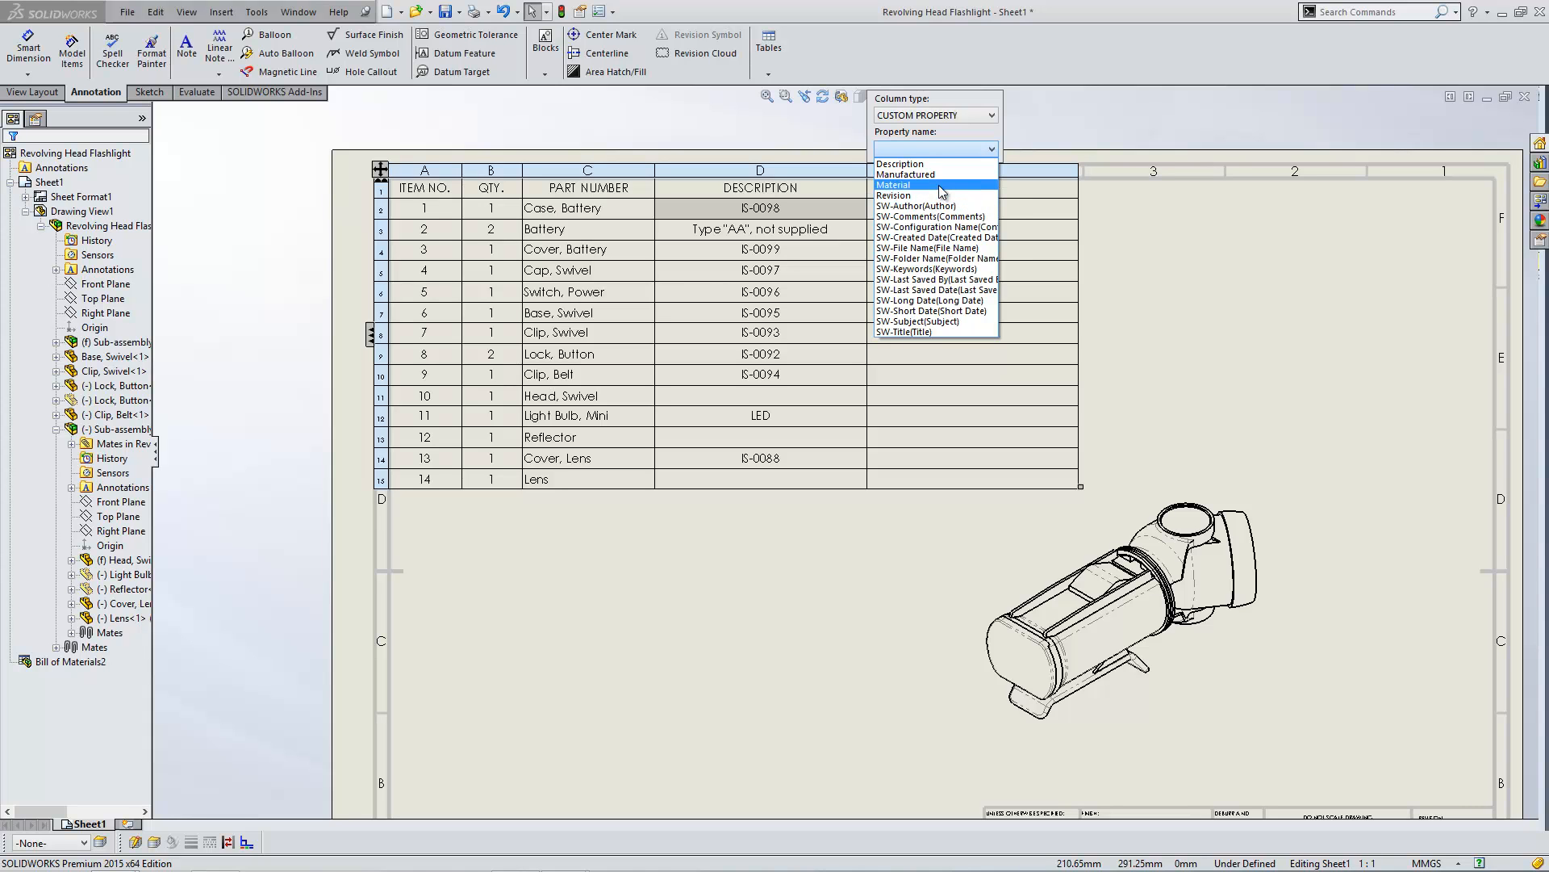
pyautogui.click(893, 185)
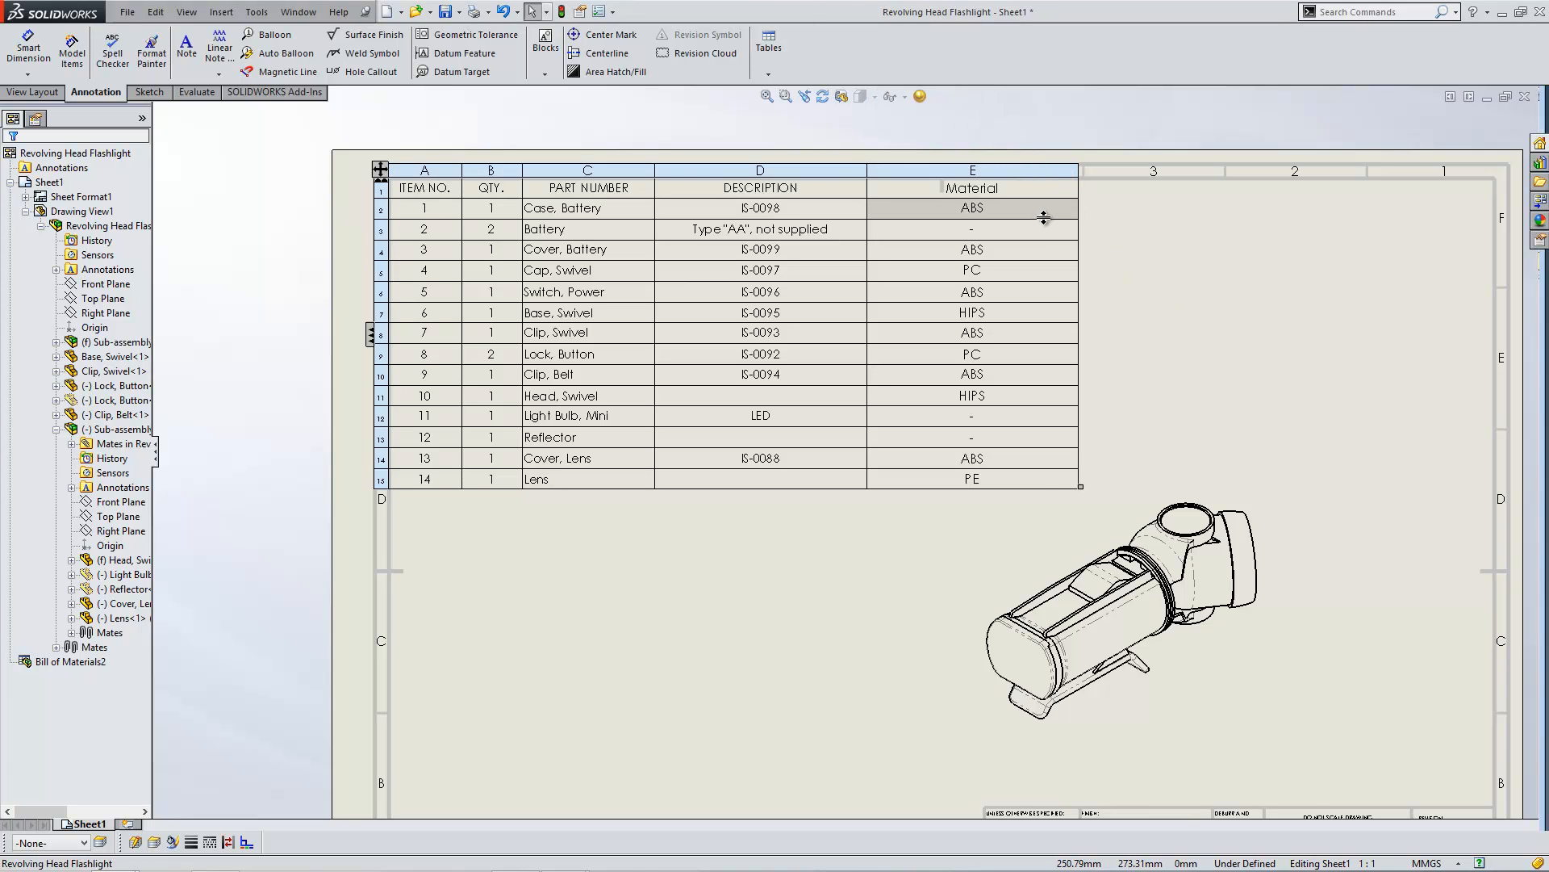
# - Add another column after Material filled from the Manufactured custom property
pyautogui.rightClick(1045, 217)
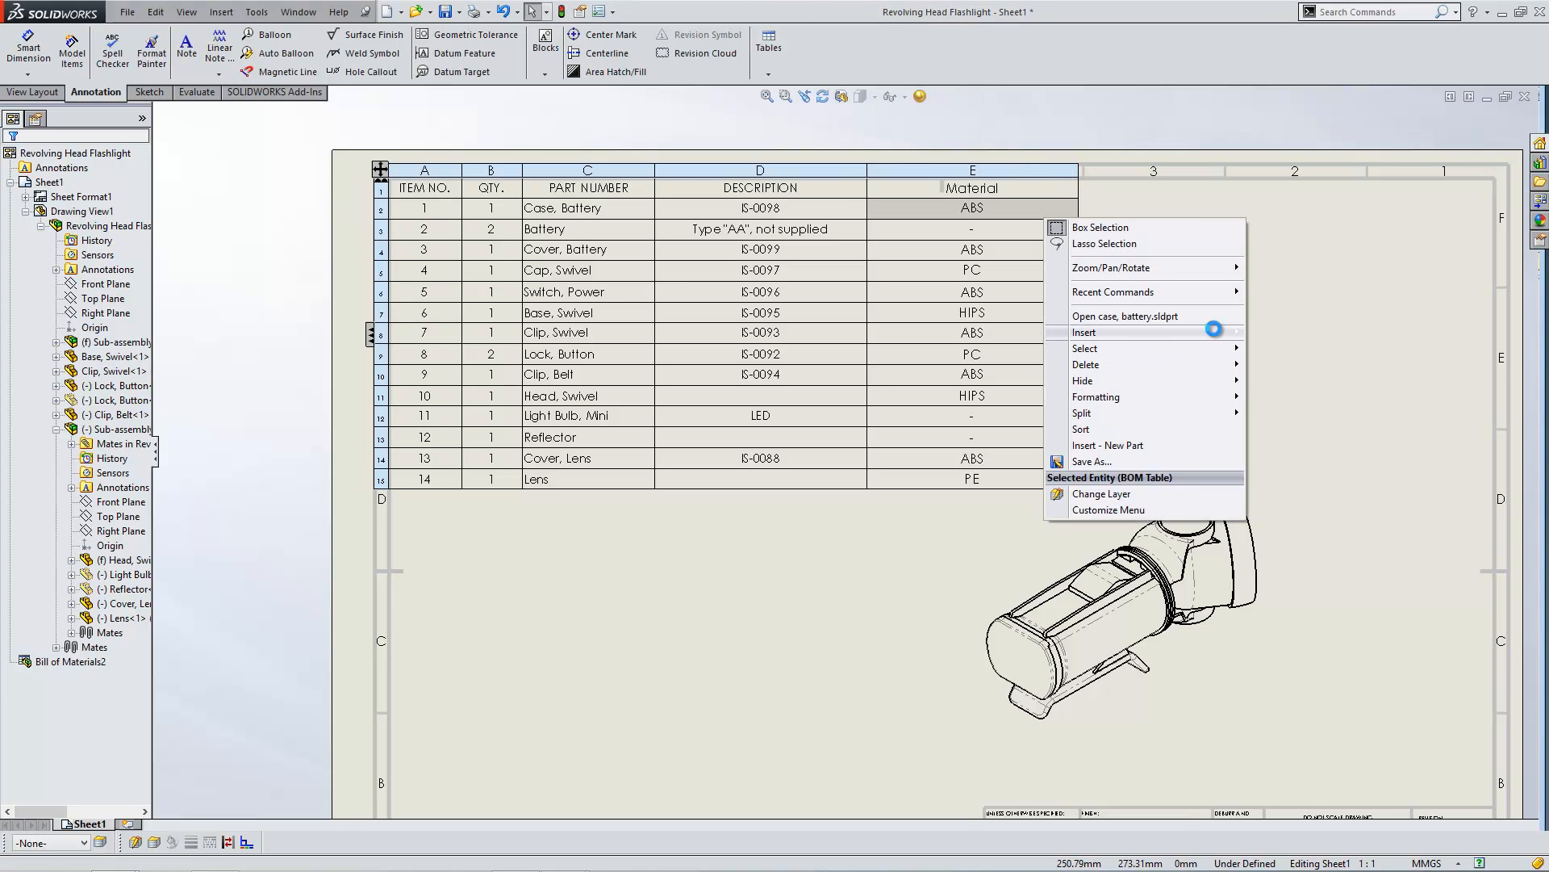
pyautogui.click(1084, 332)
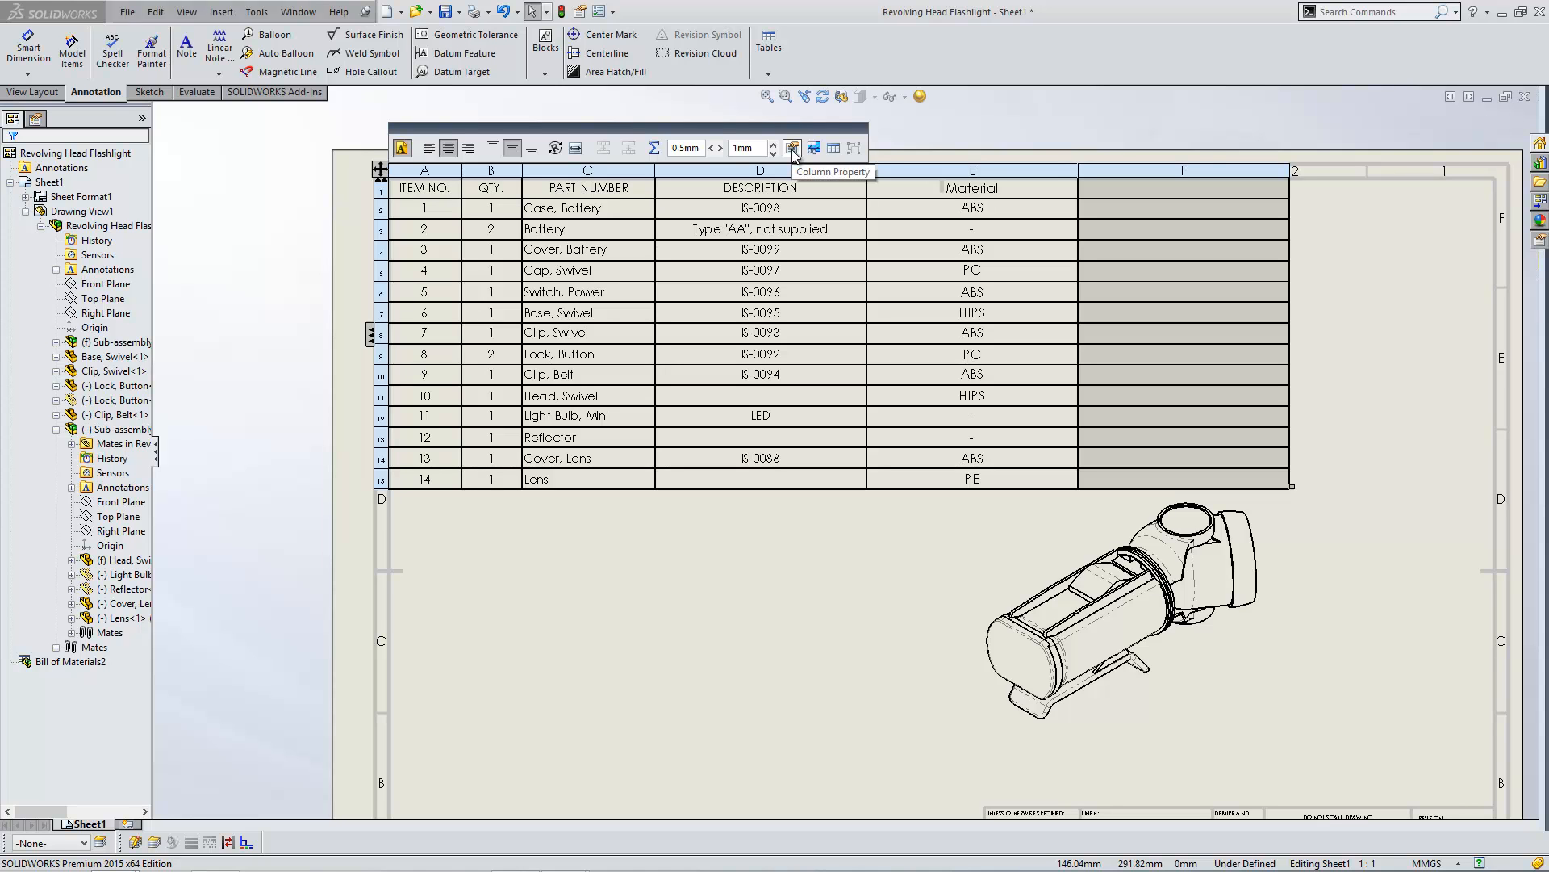
pyautogui.click(793, 146)
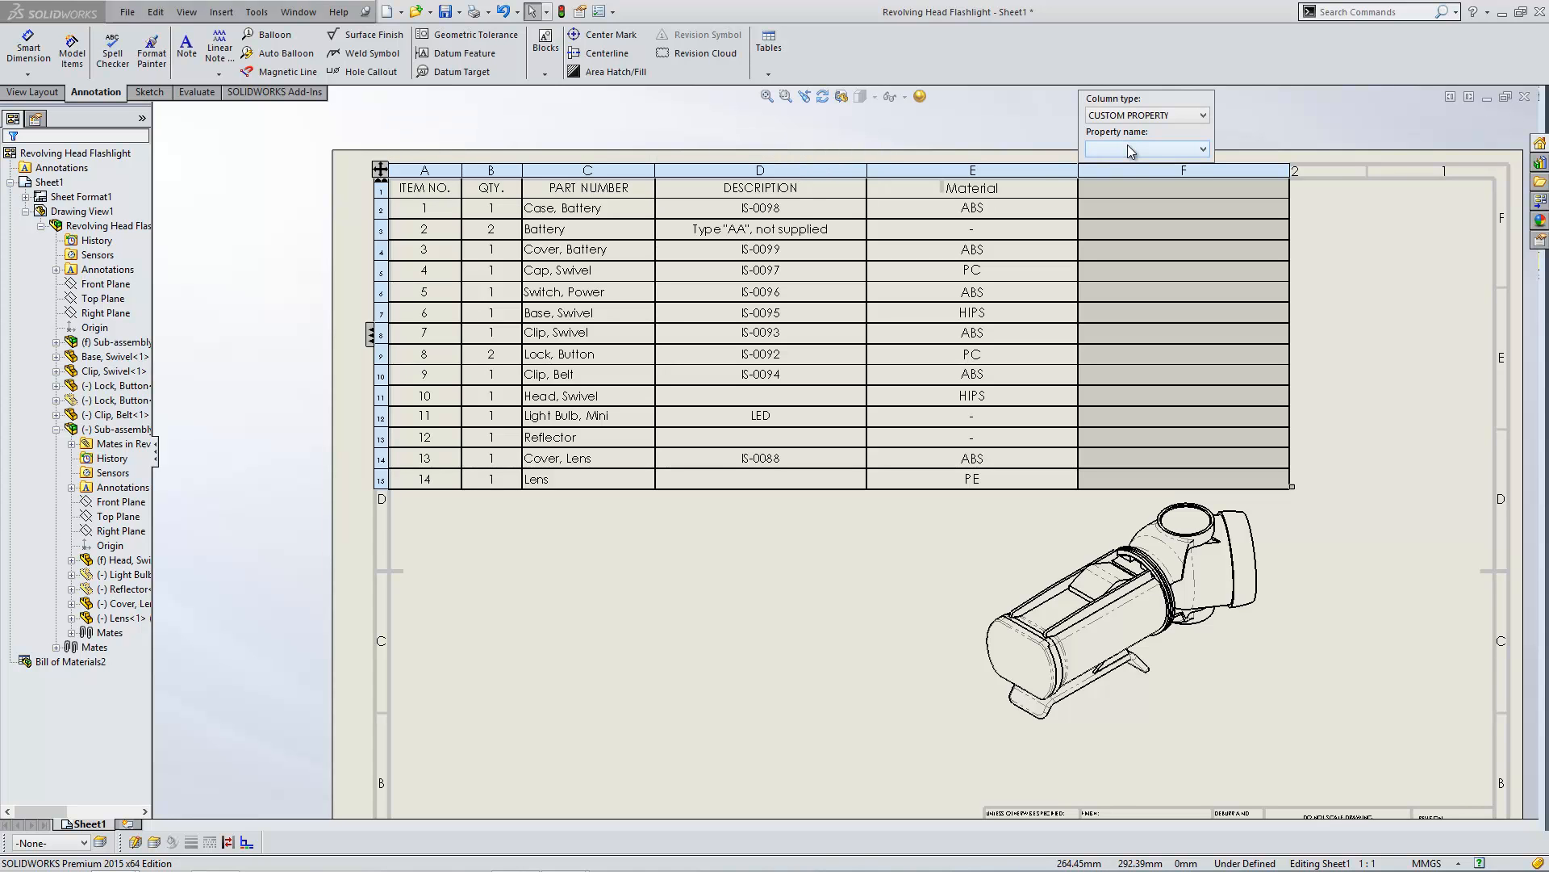
pyautogui.click(1205, 148)
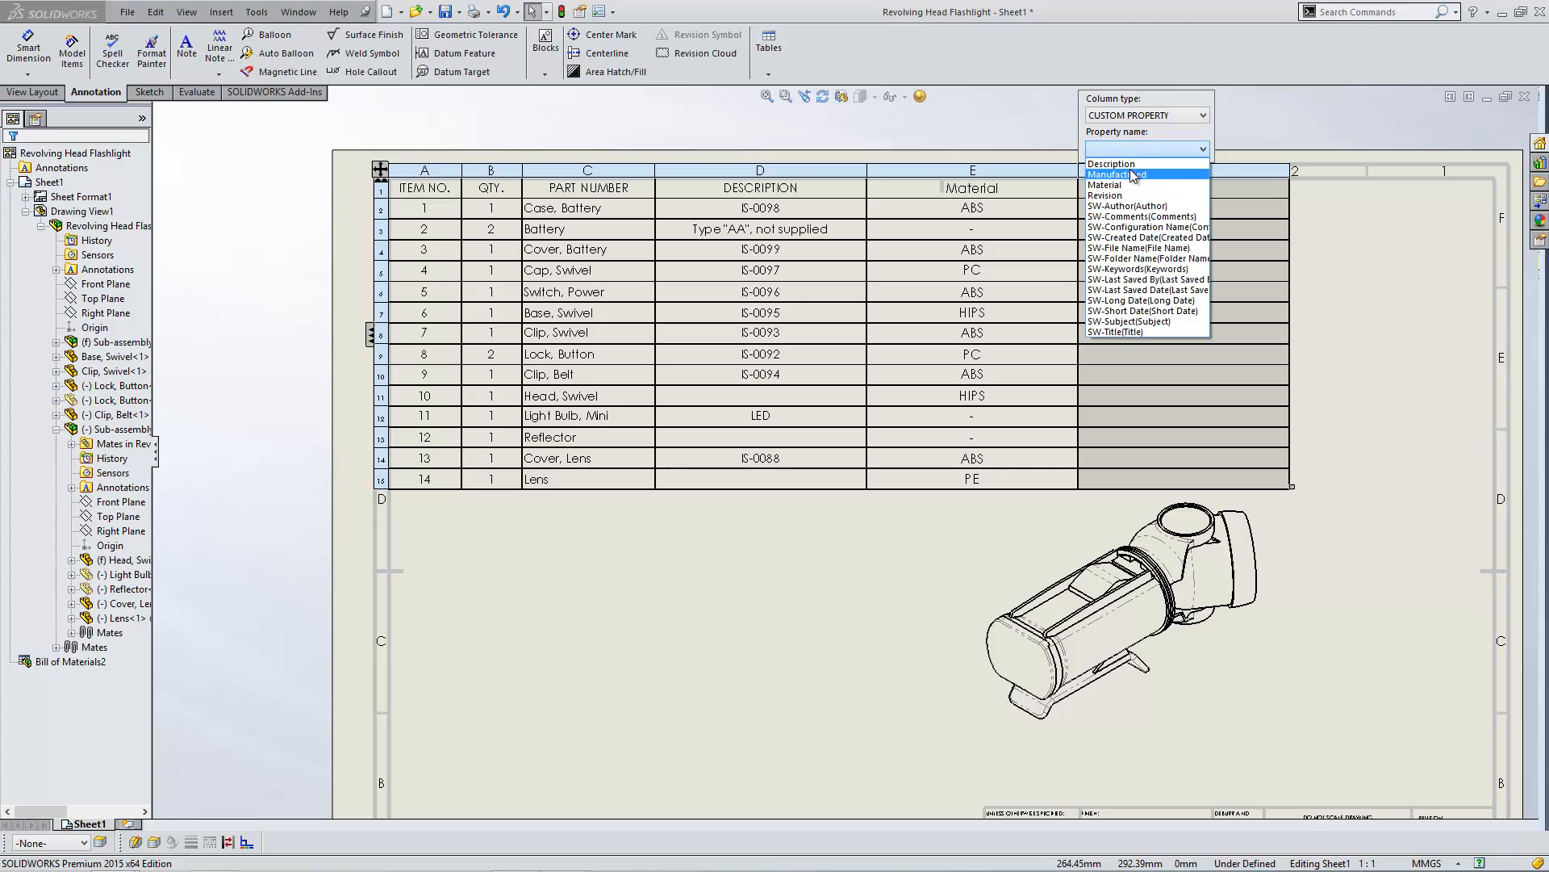
pyautogui.click(1122, 174)
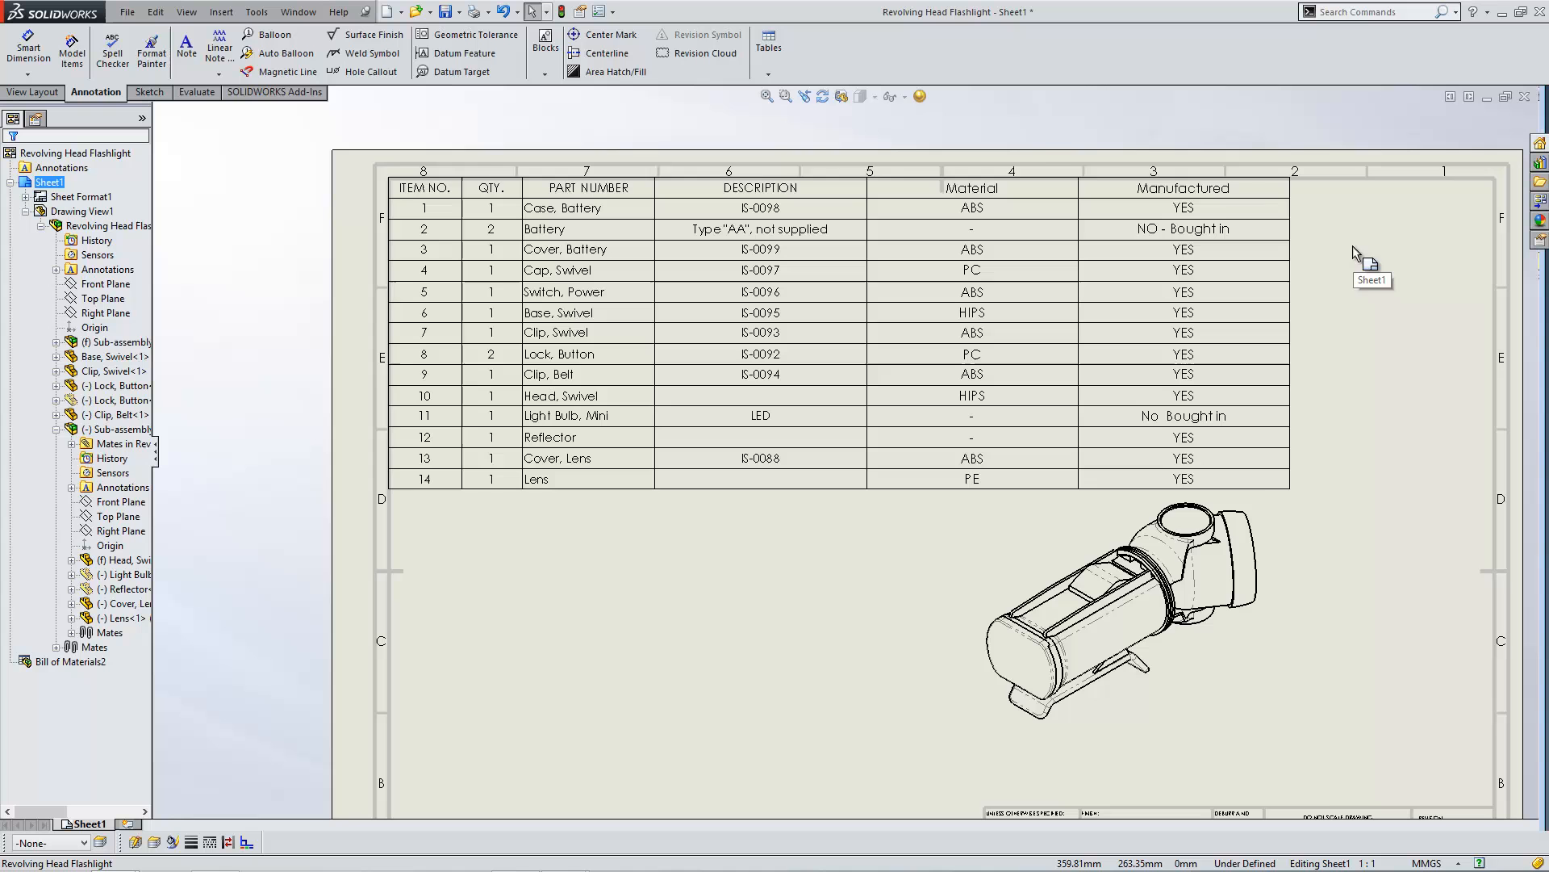
# - Edit the BOM title cell to read 'Innova Systems BOM Table'
pyautogui.click(378, 169)
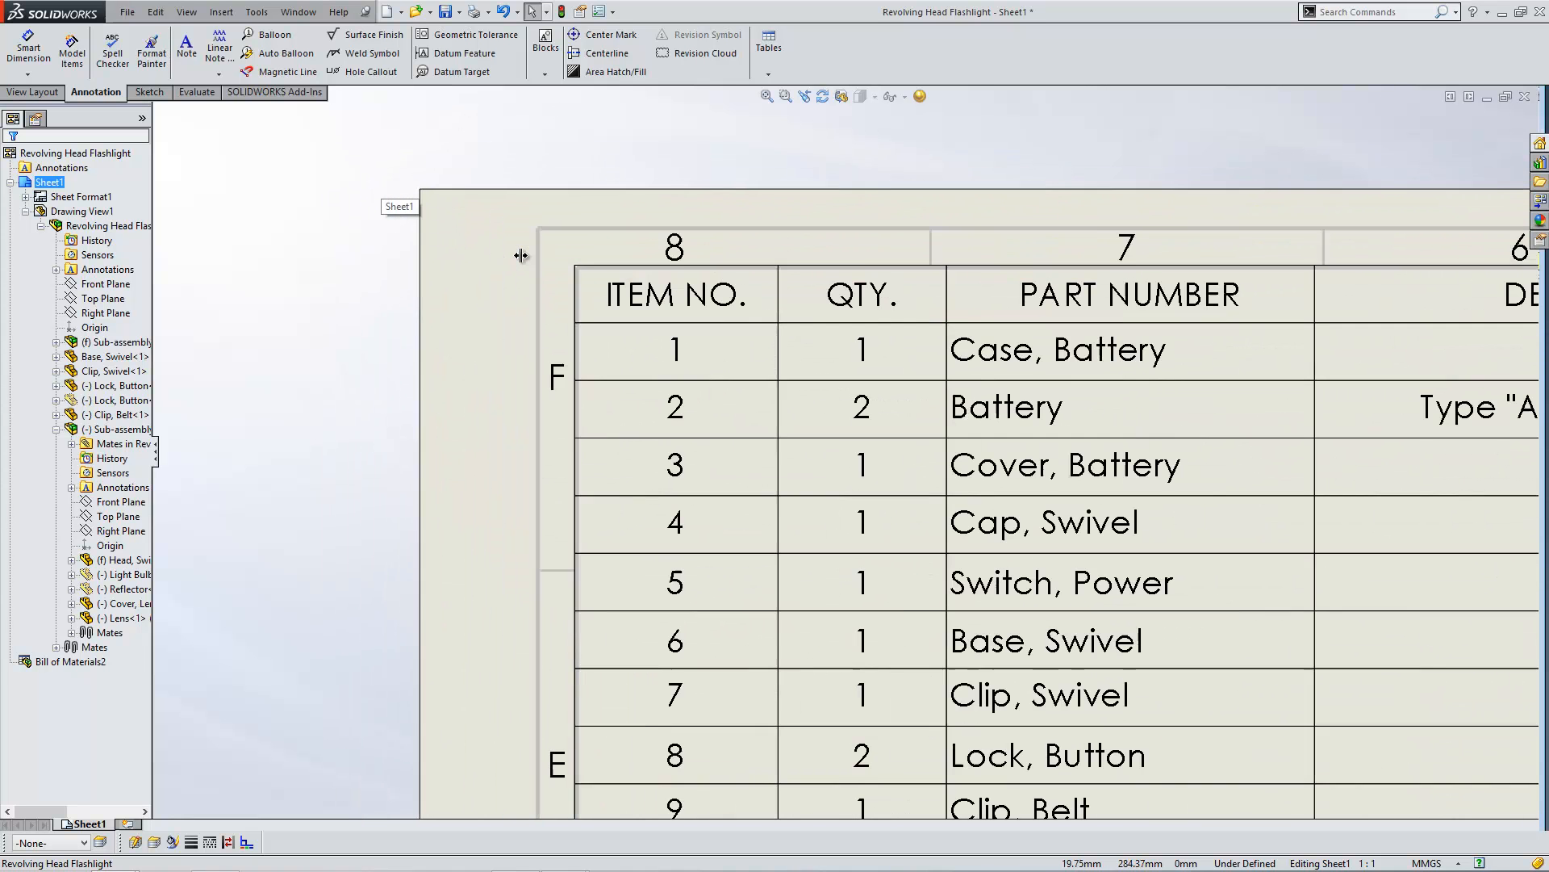
pyautogui.click(673, 247)
pyautogui.write('BOM Table')
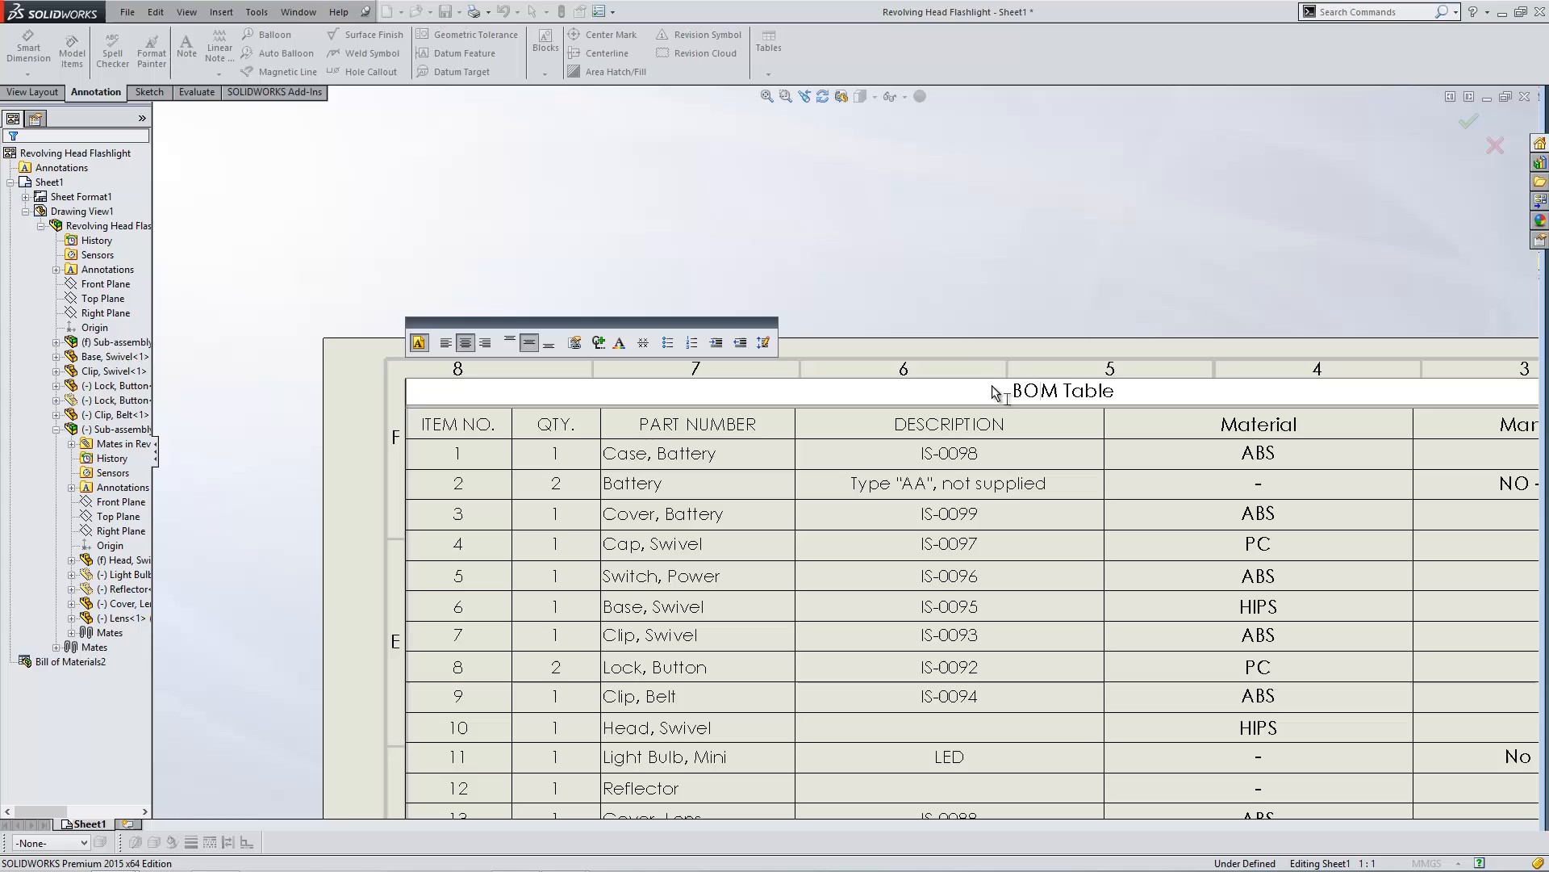
pyautogui.moveTo(1030, 400)
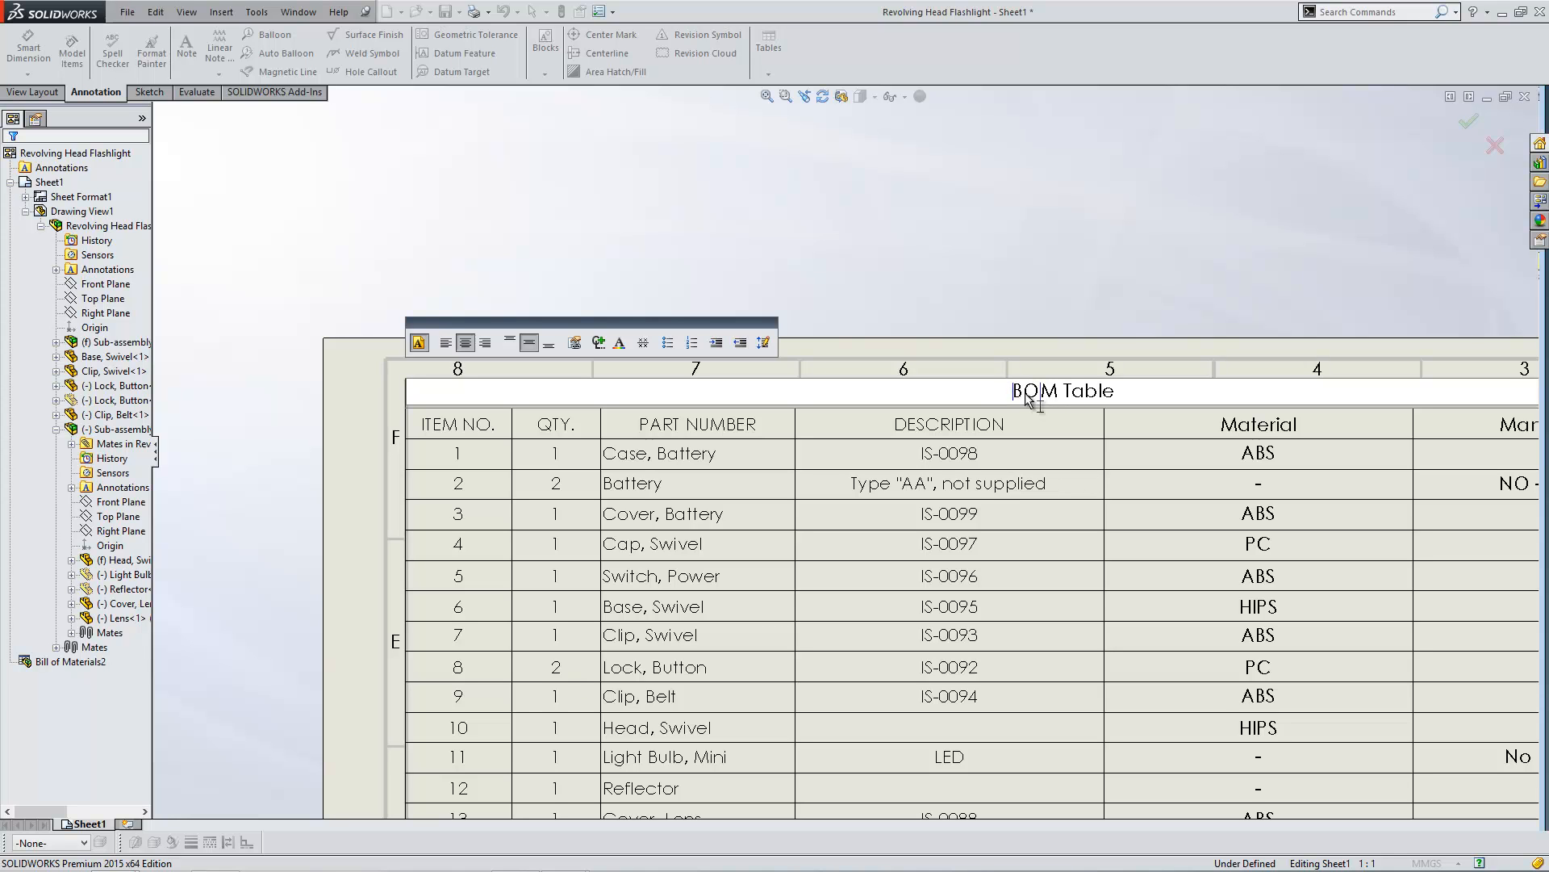
pyautogui.write('Innova')
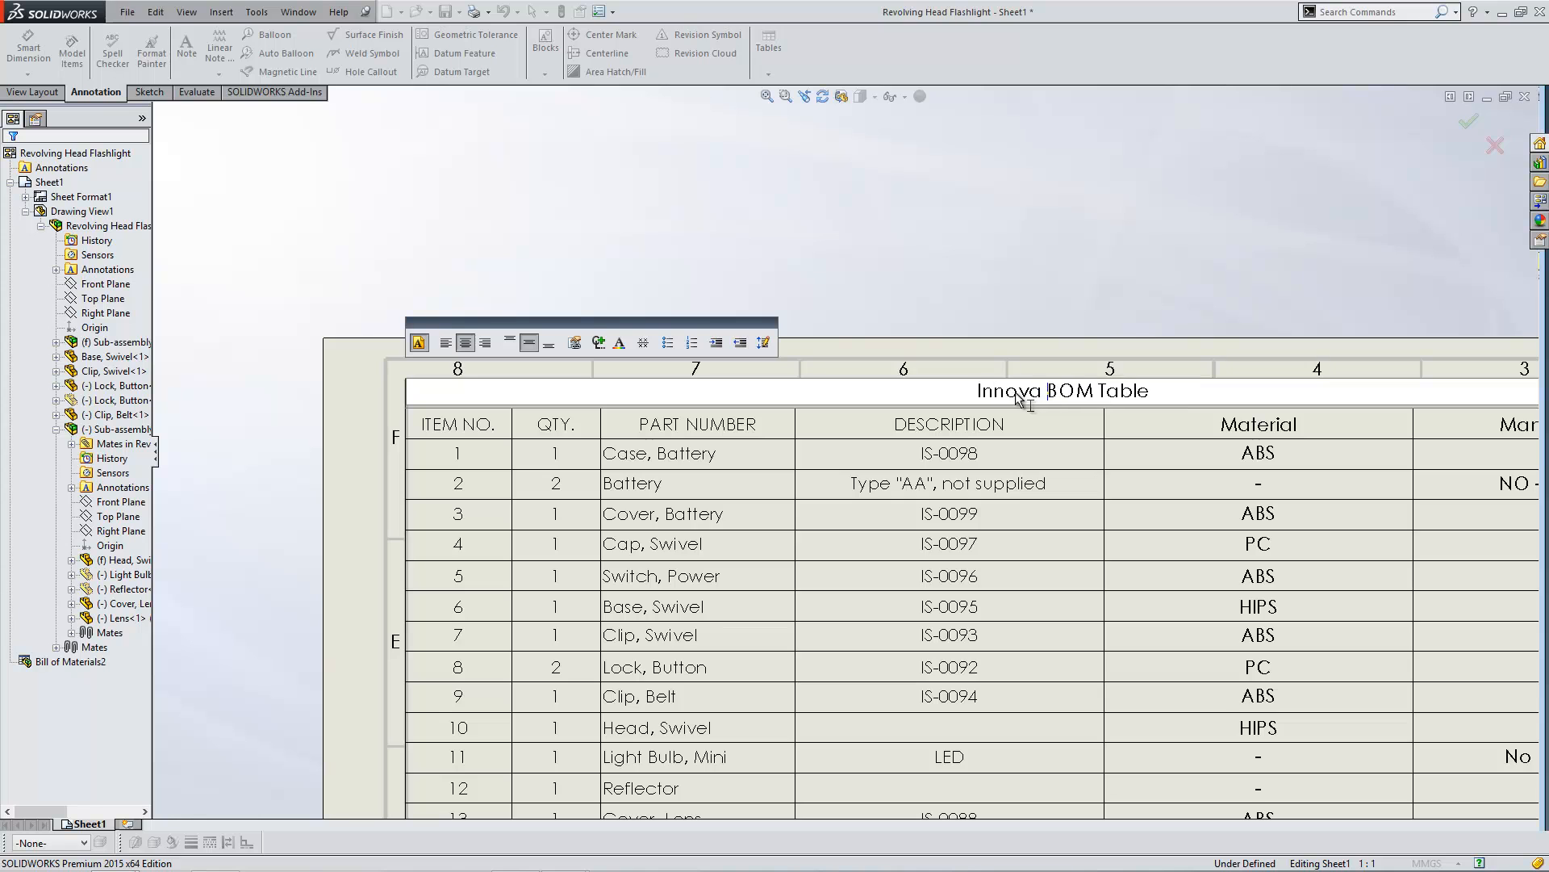
pyautogui.write('Syste')
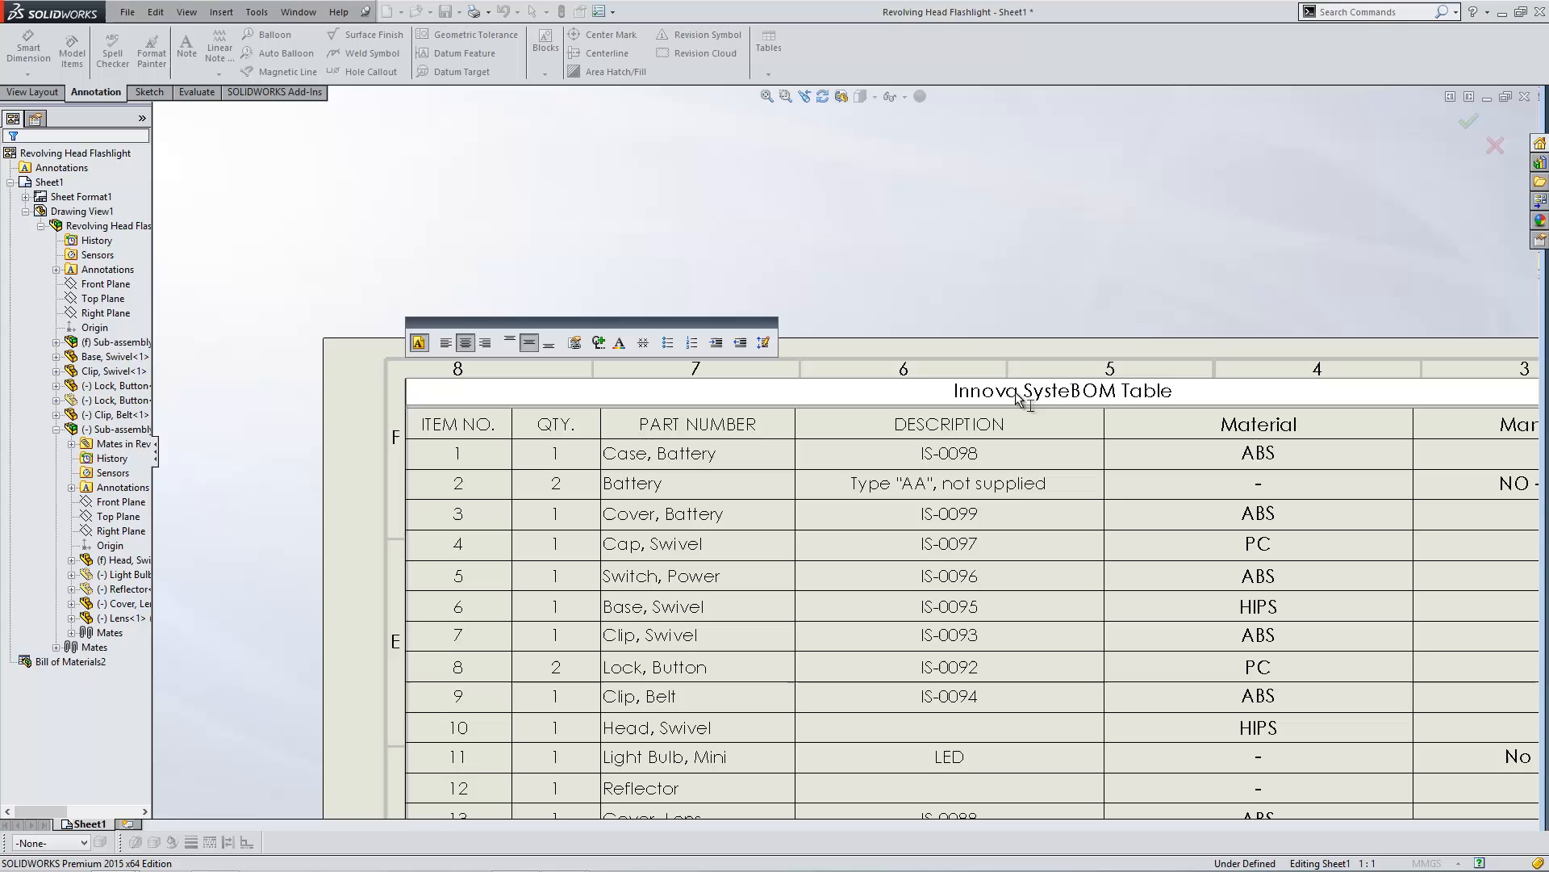
pyautogui.write('Systems')
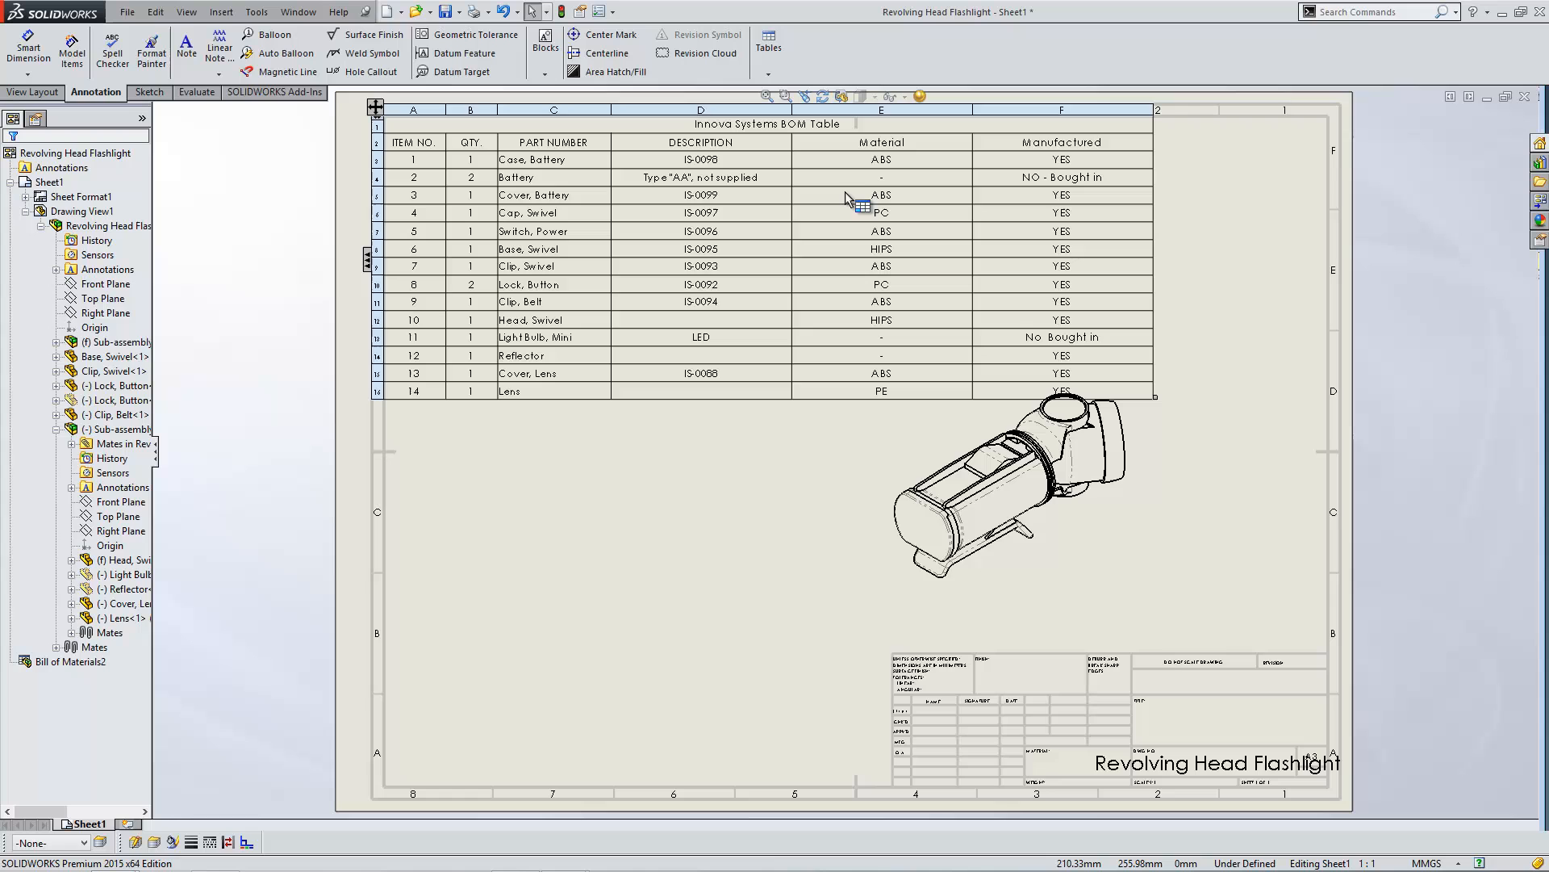
pyautogui.moveTo(859, 207)
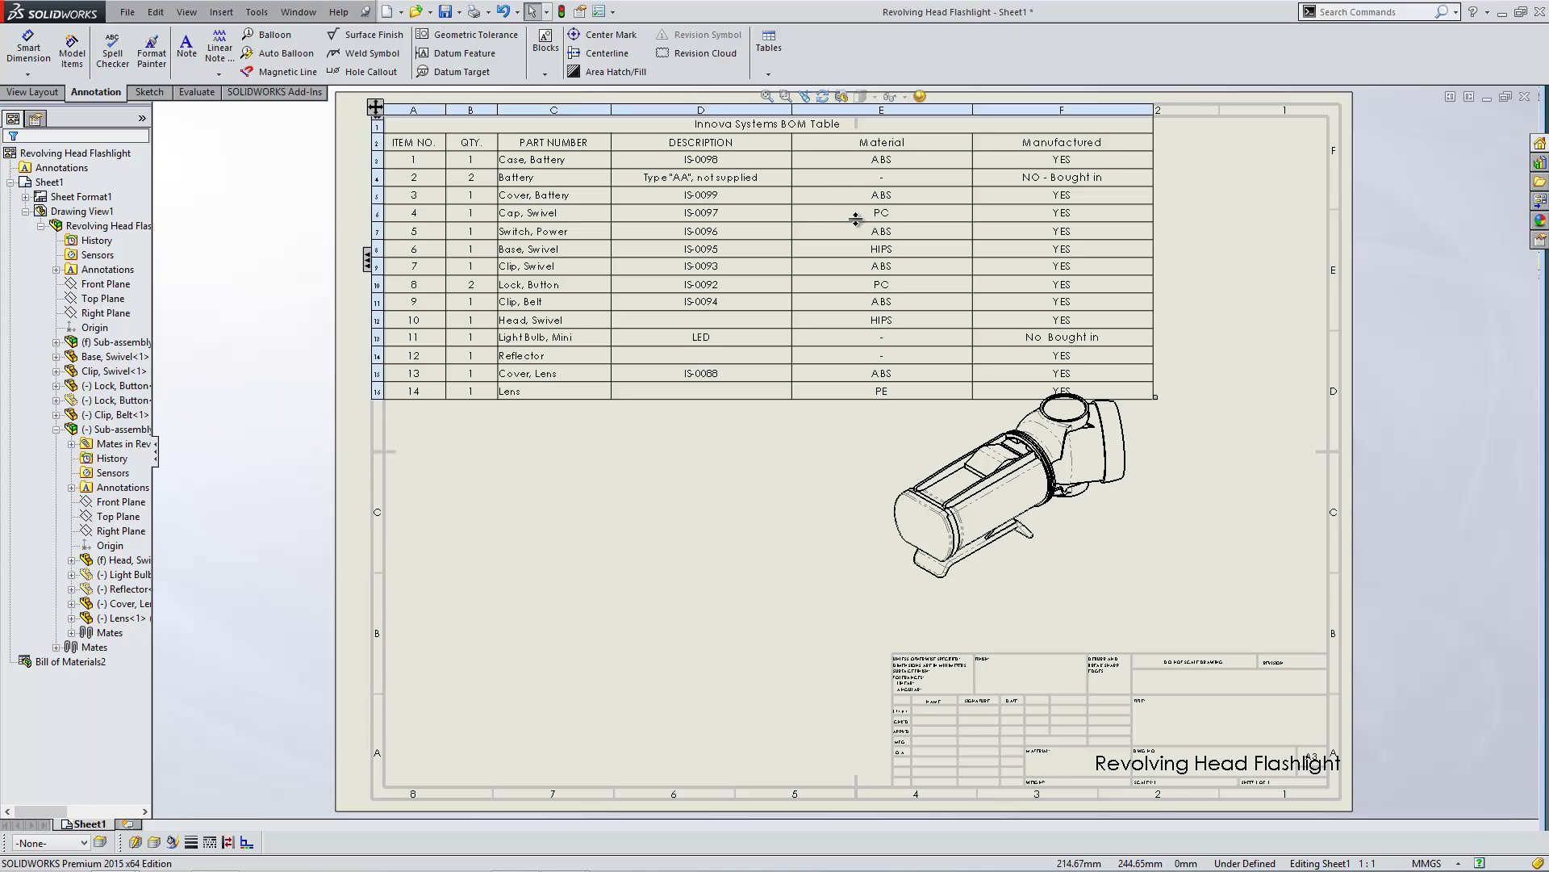
# - Save the BOM table as a *.sldbomtbt table template named 'IS template'
pyautogui.rightClick(856, 214)
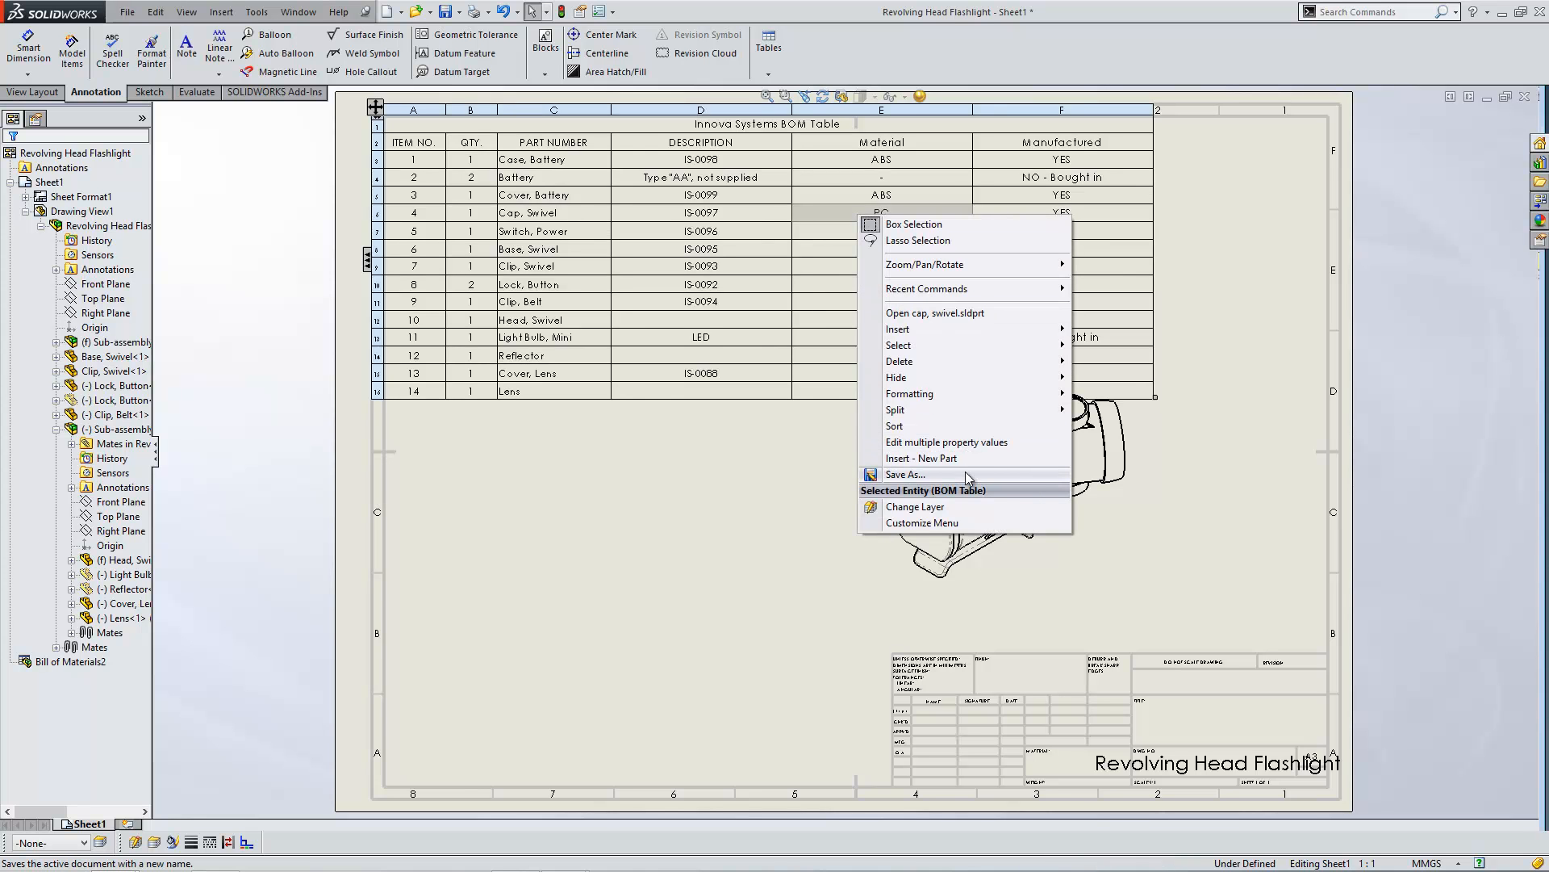
pyautogui.click(906, 474)
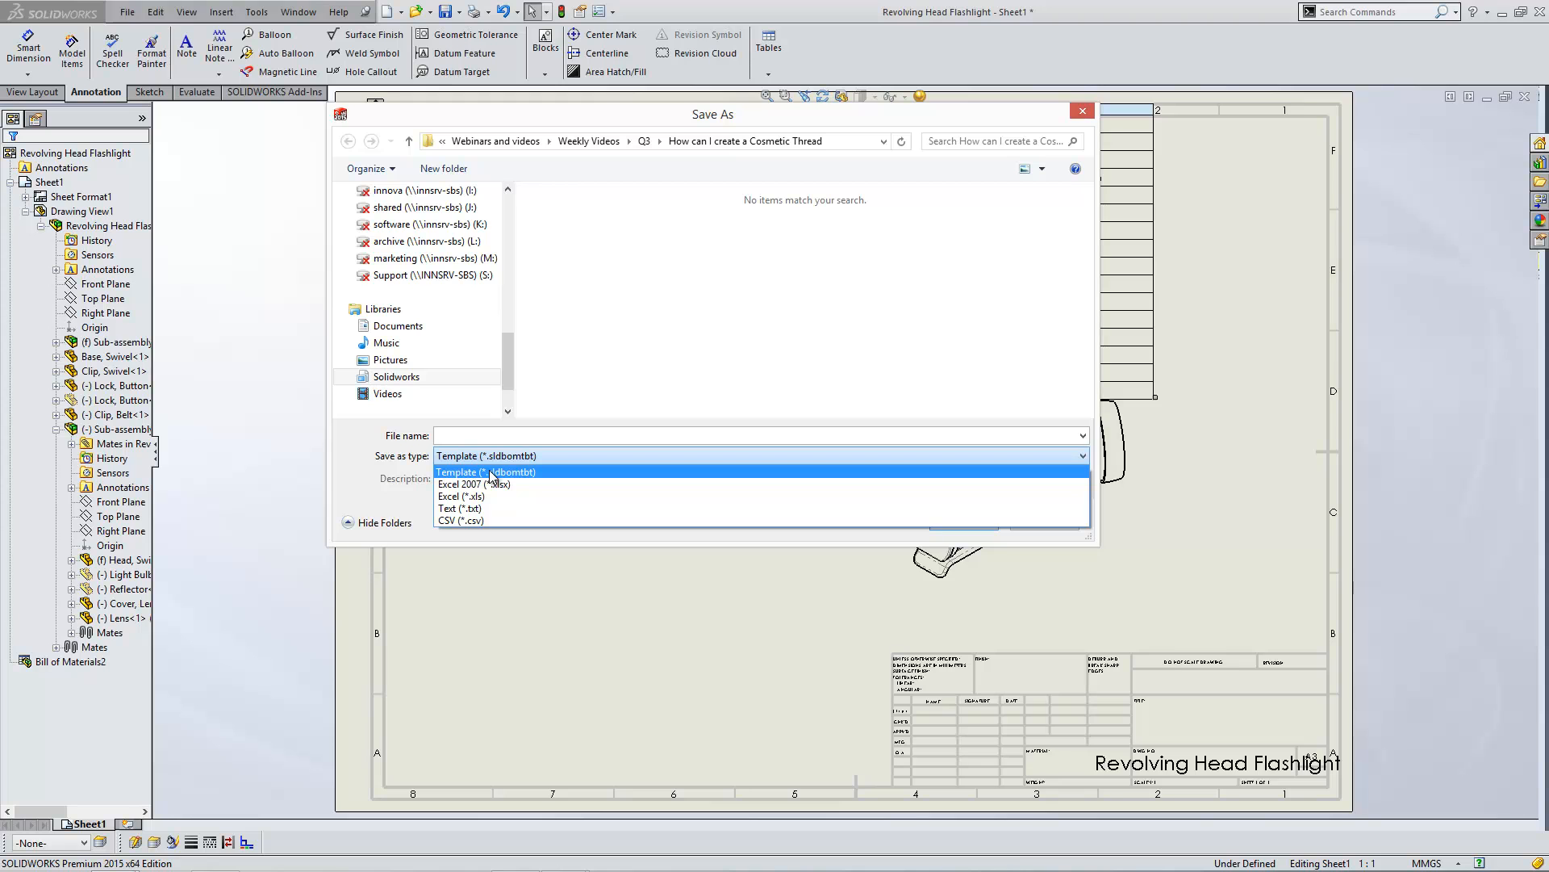
pyautogui.moveTo(493, 483)
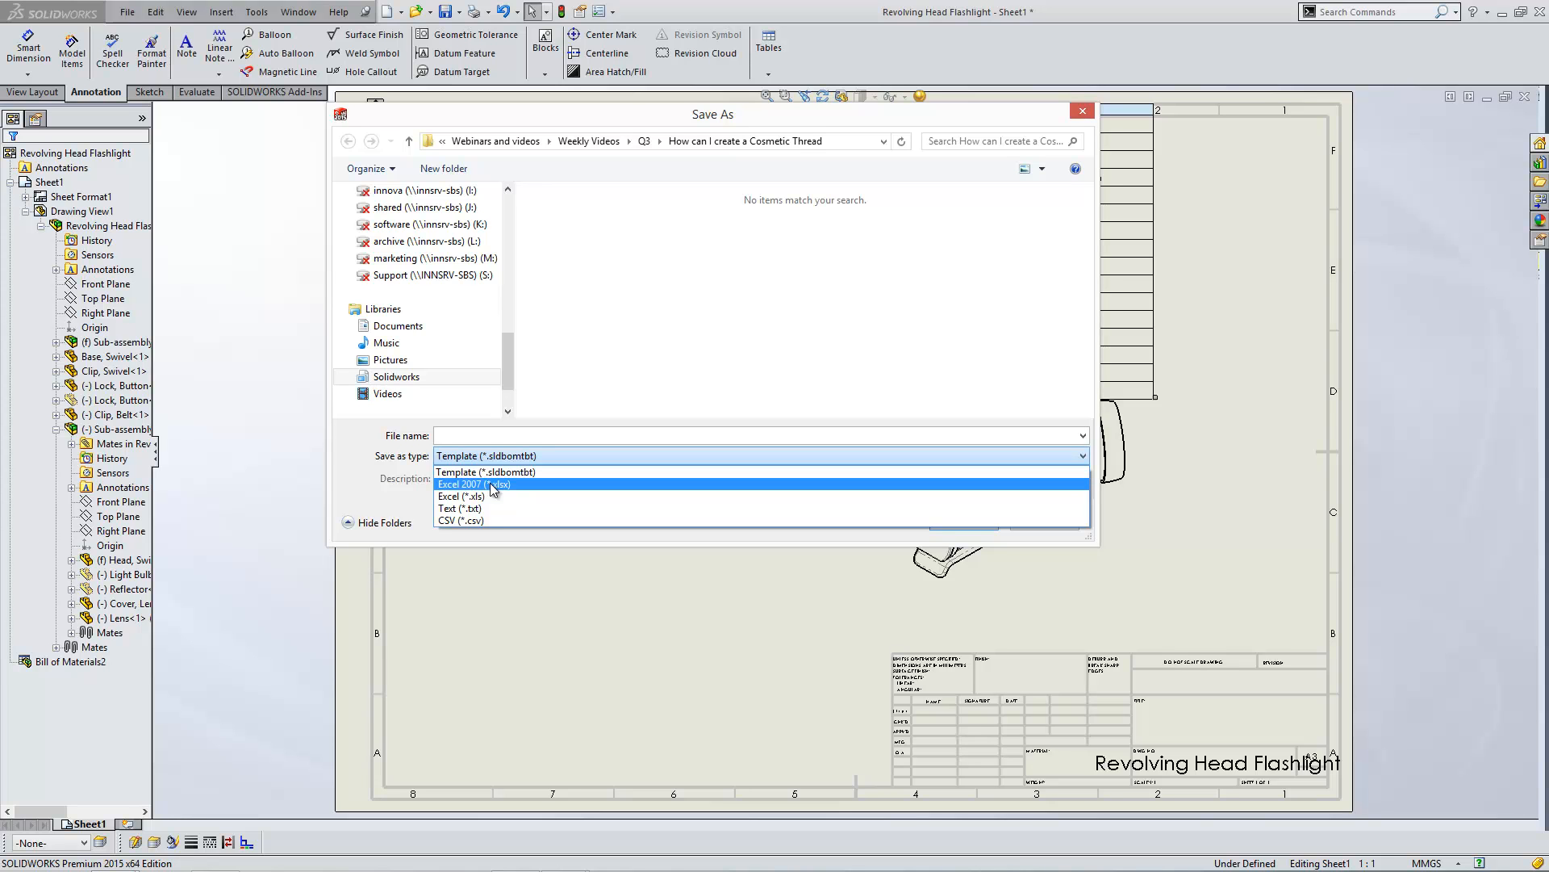
pyautogui.moveTo(485, 520)
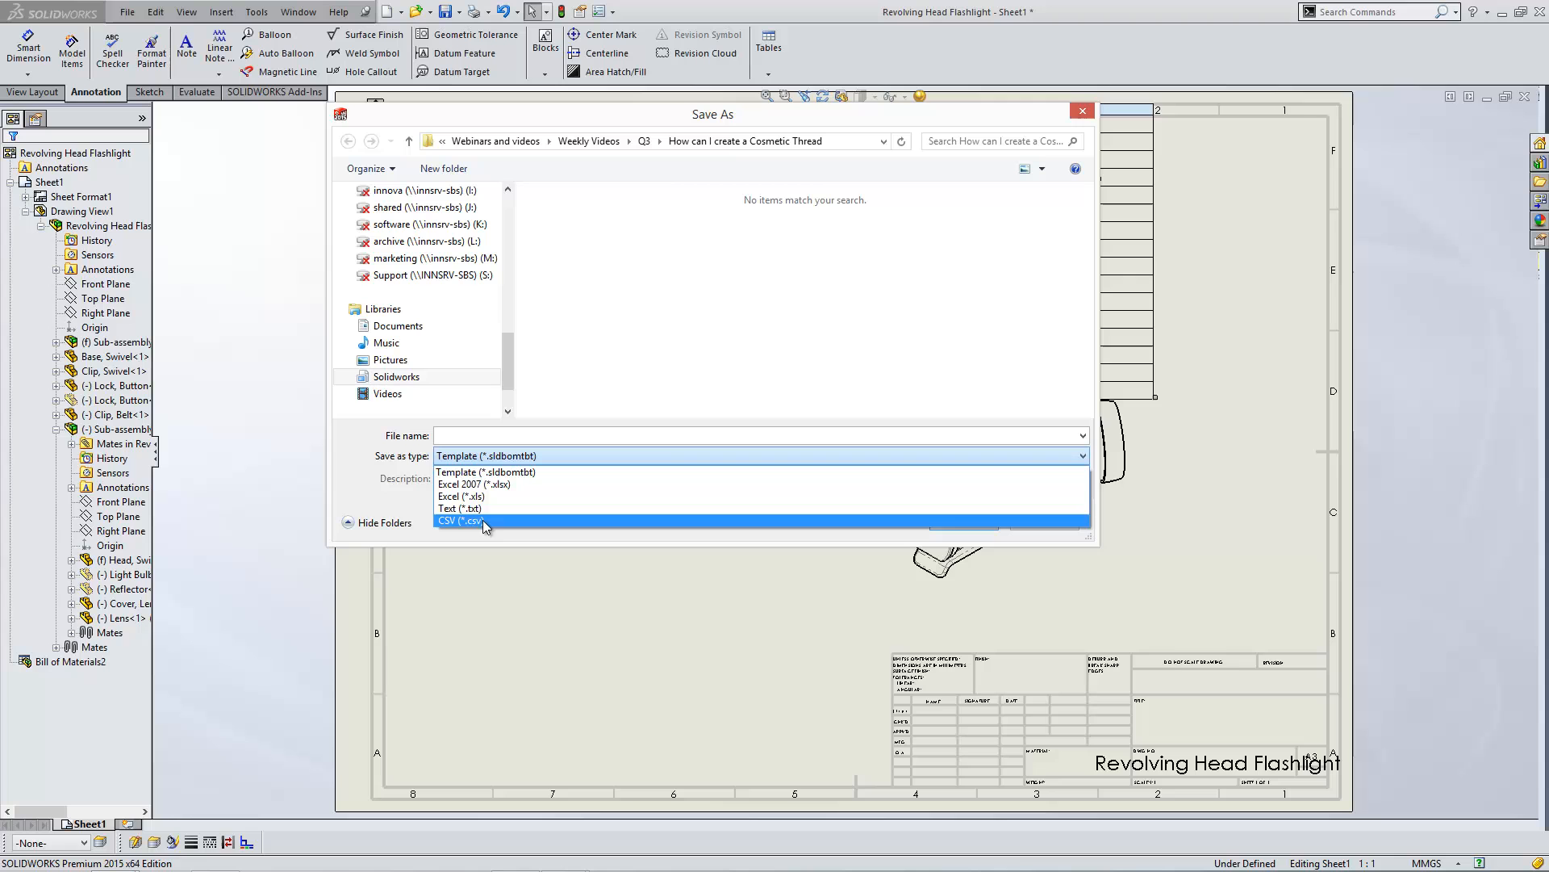
pyautogui.moveTo(460, 510)
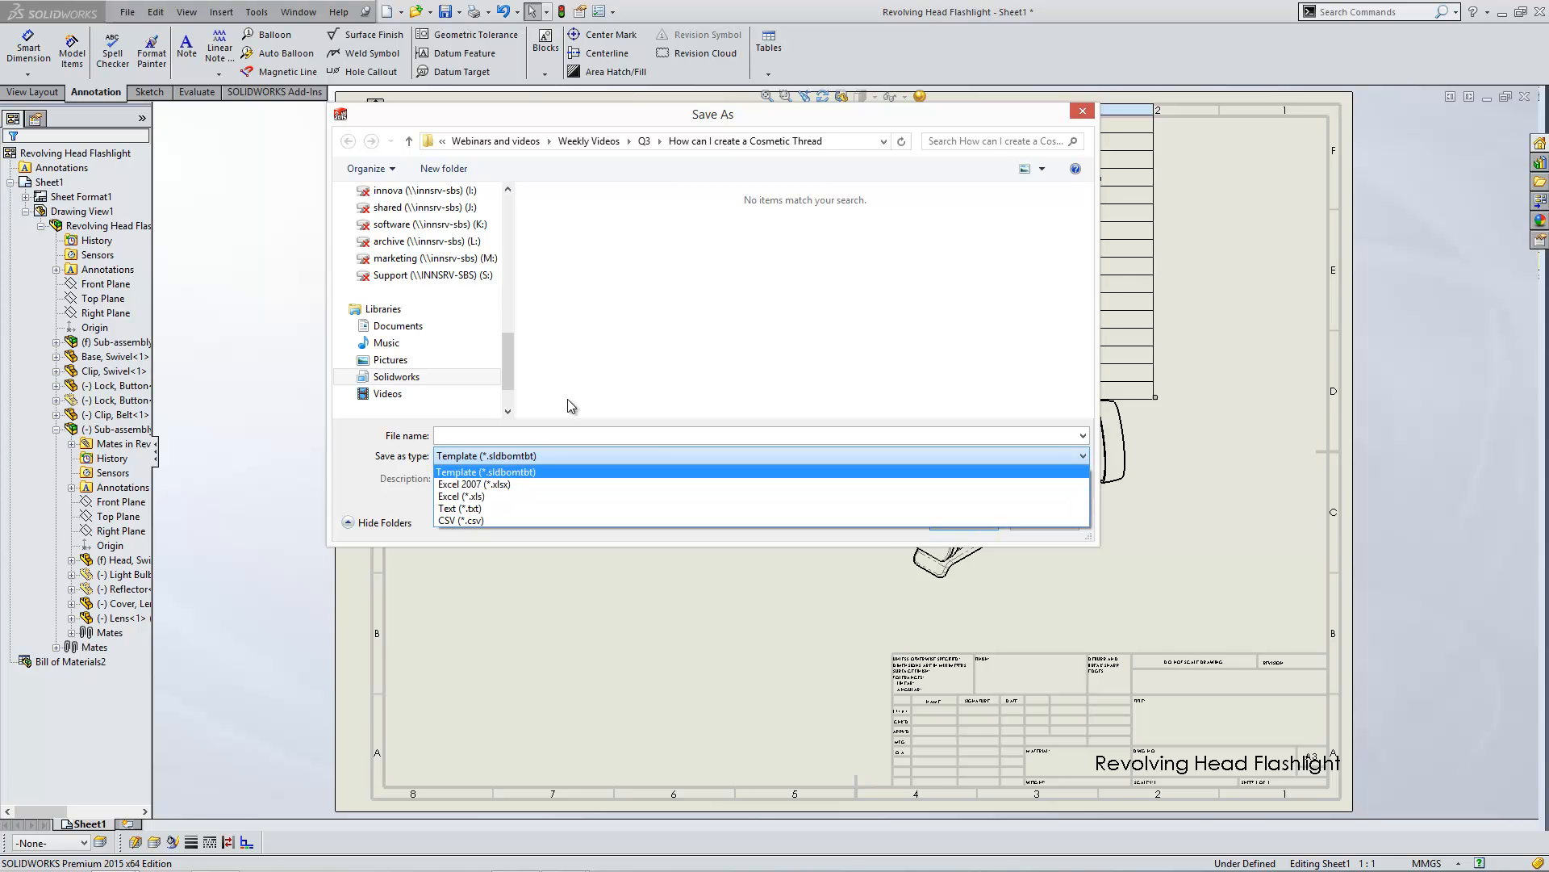
pyautogui.moveTo(507, 481)
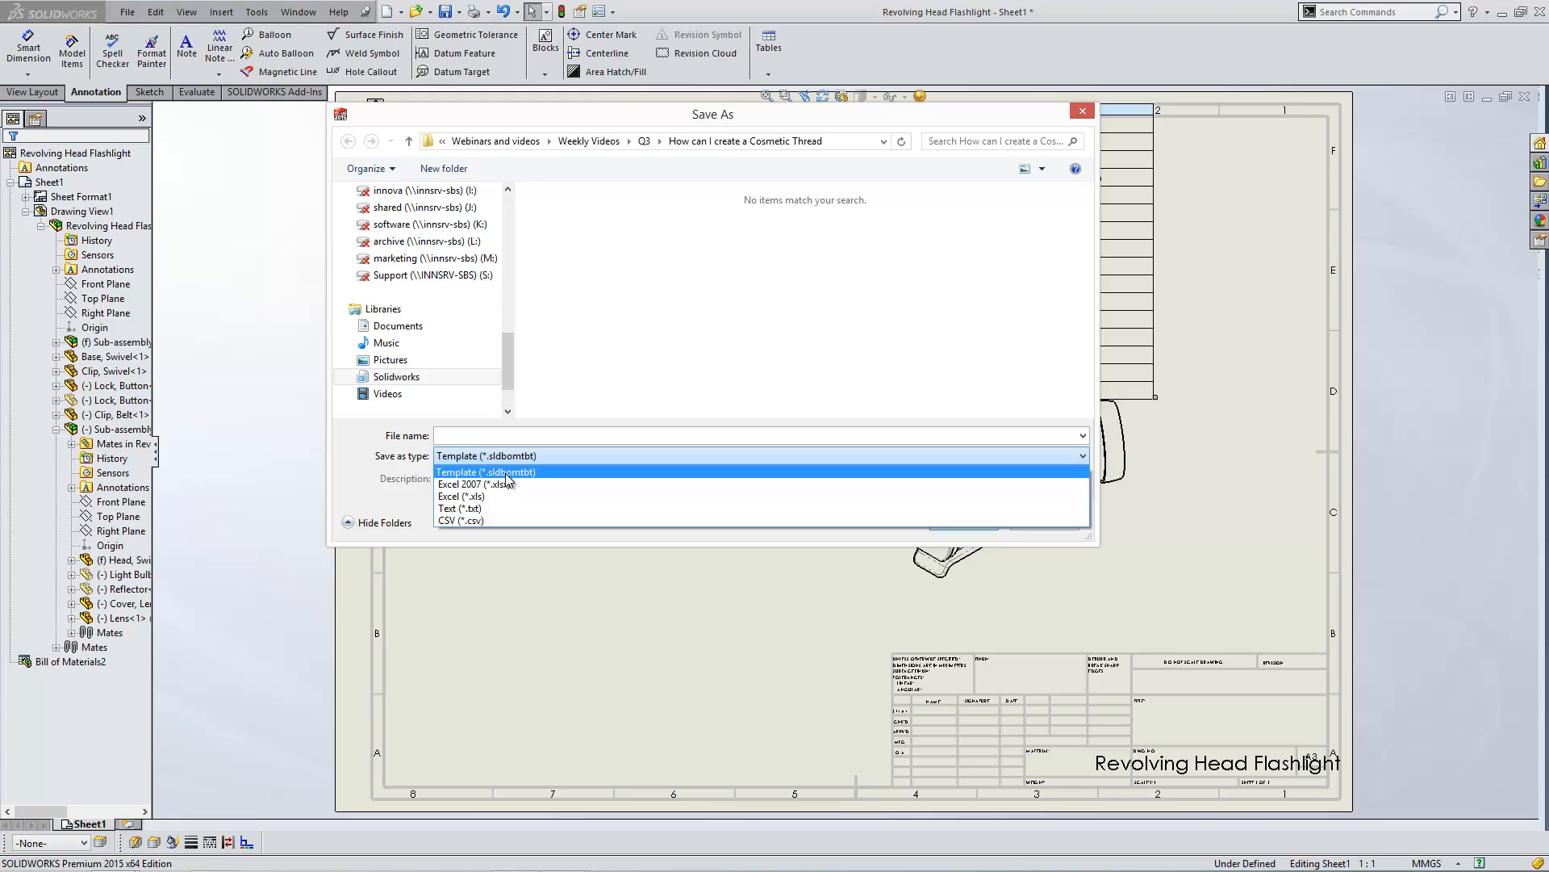
pyautogui.click(485, 455)
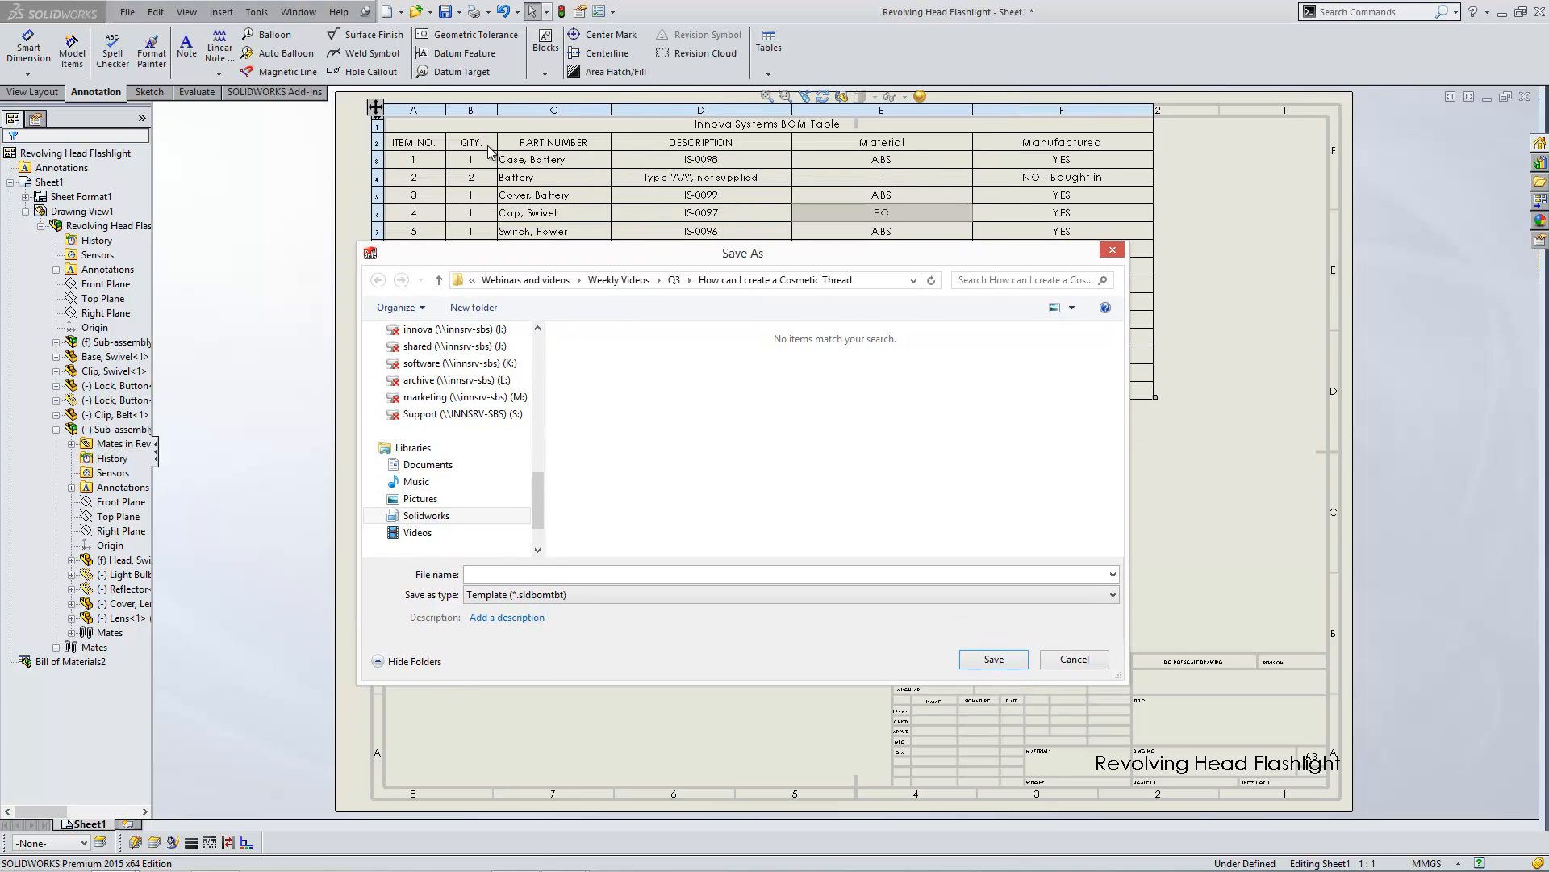
pyautogui.moveTo(876, 536)
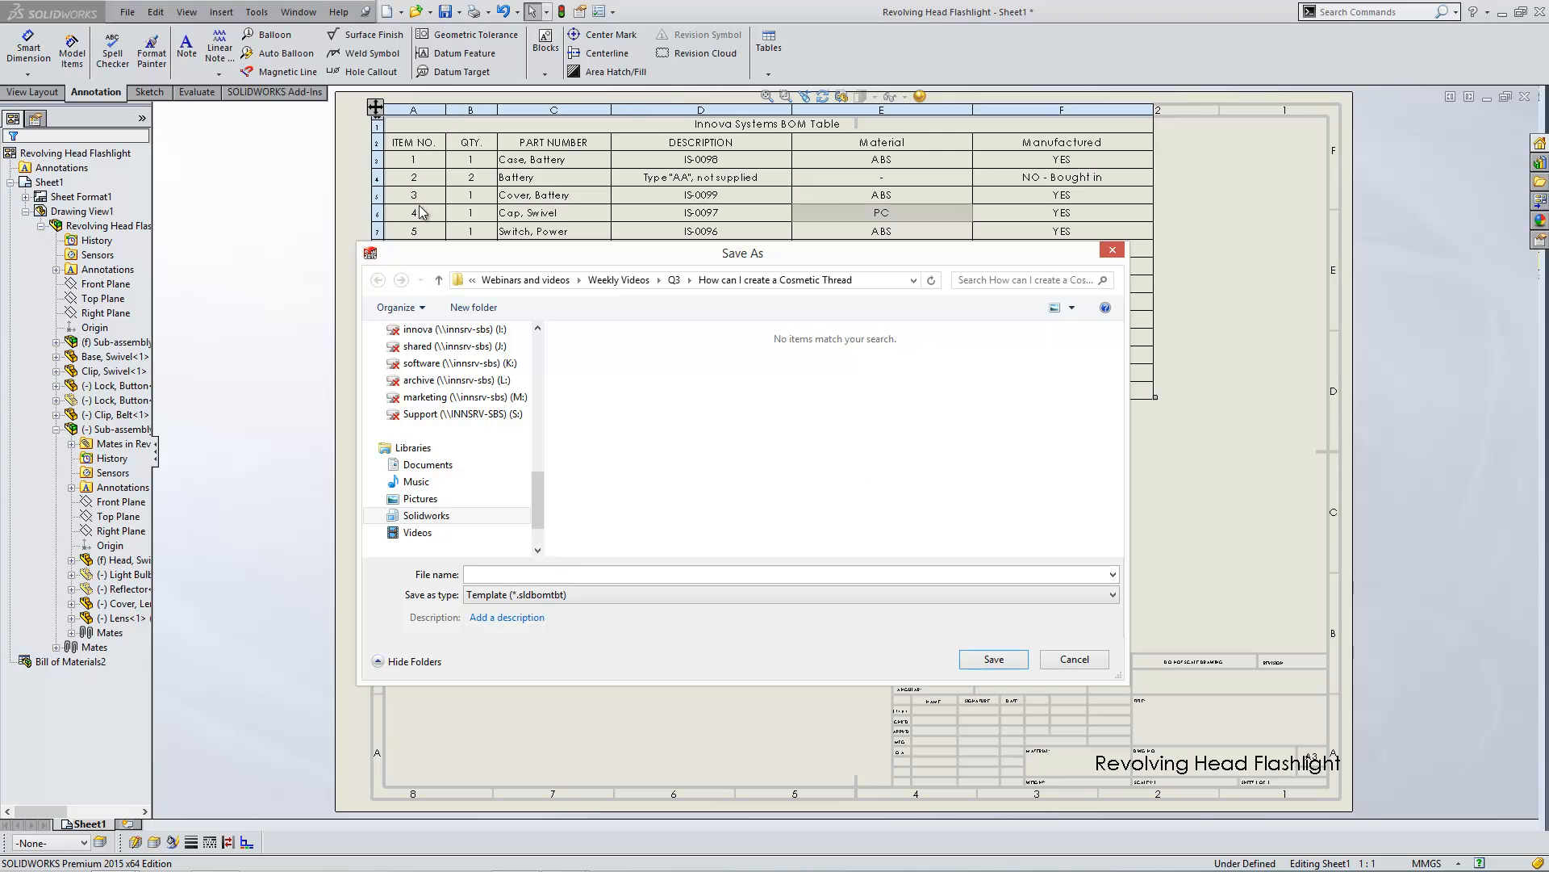
pyautogui.moveTo(907, 520)
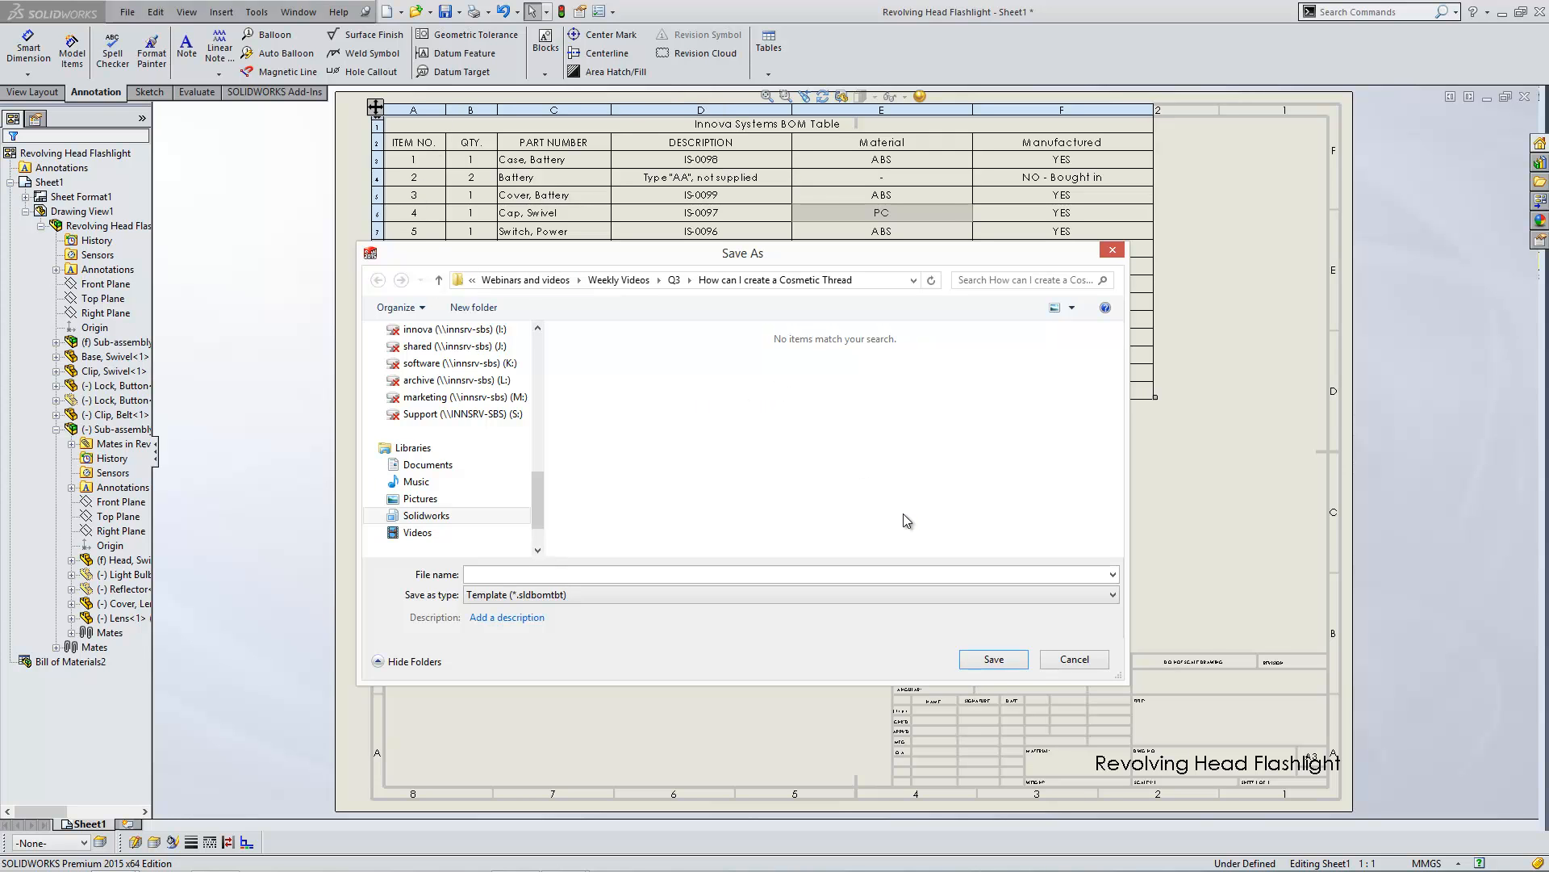
pyautogui.moveTo(669, 440)
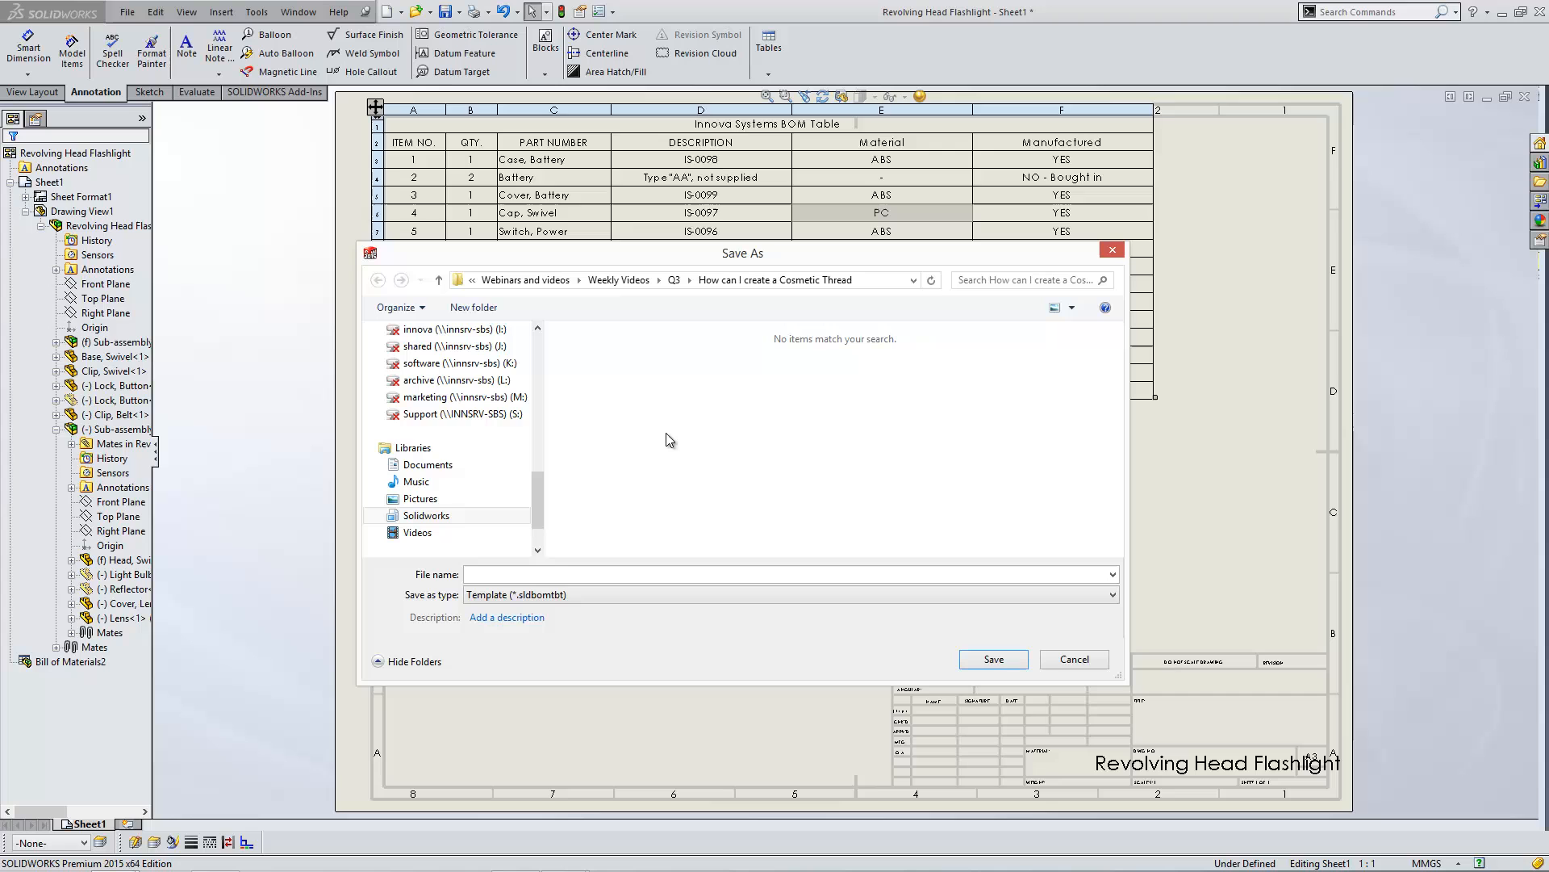
pyautogui.moveTo(680, 417)
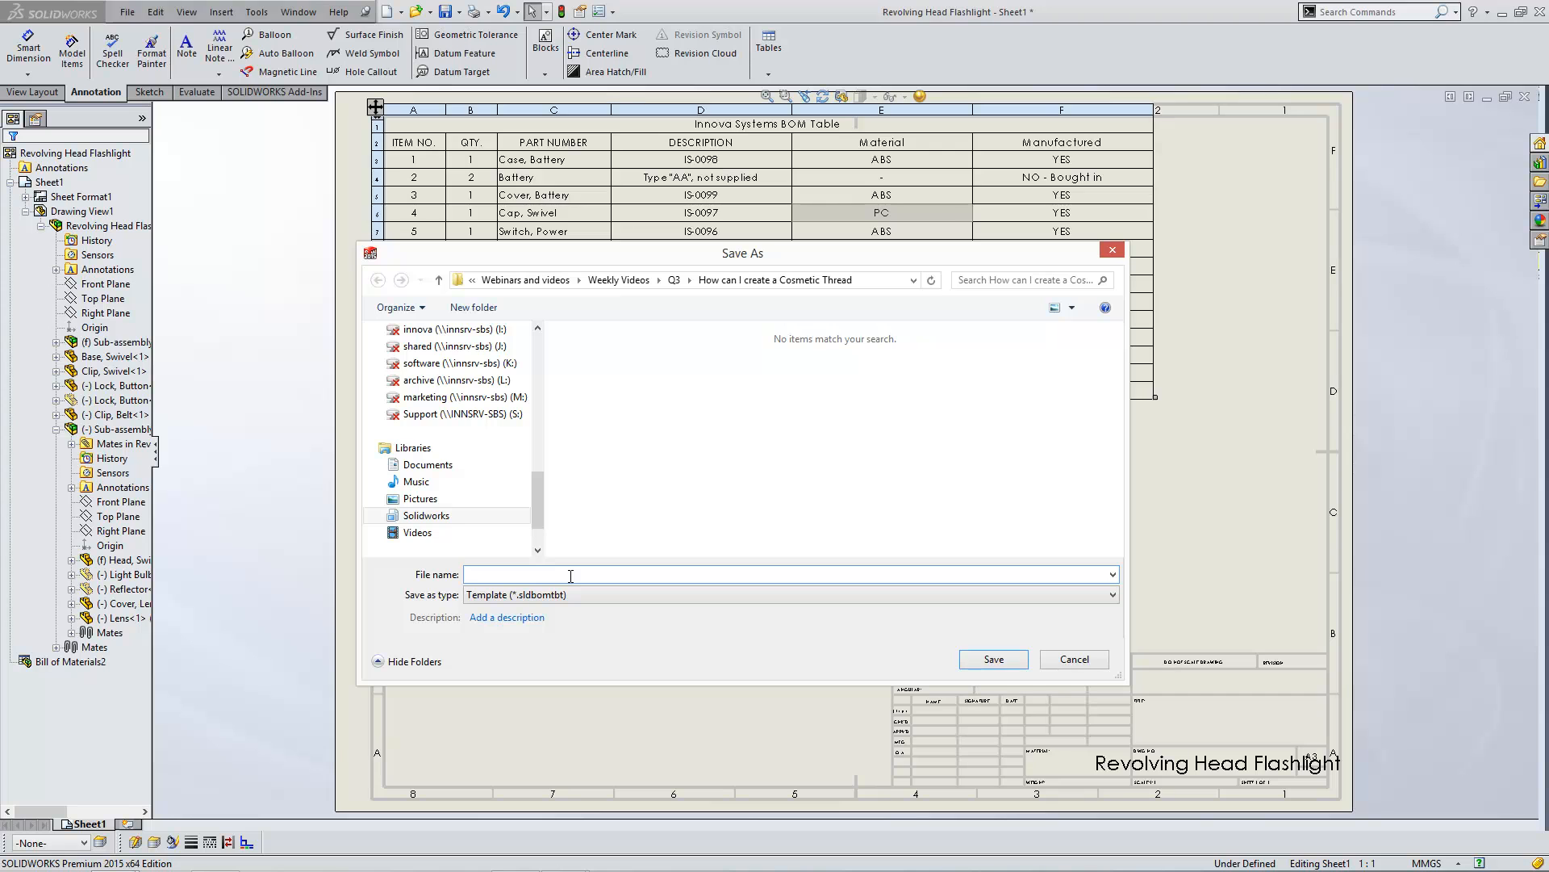
pyautogui.write('IS')
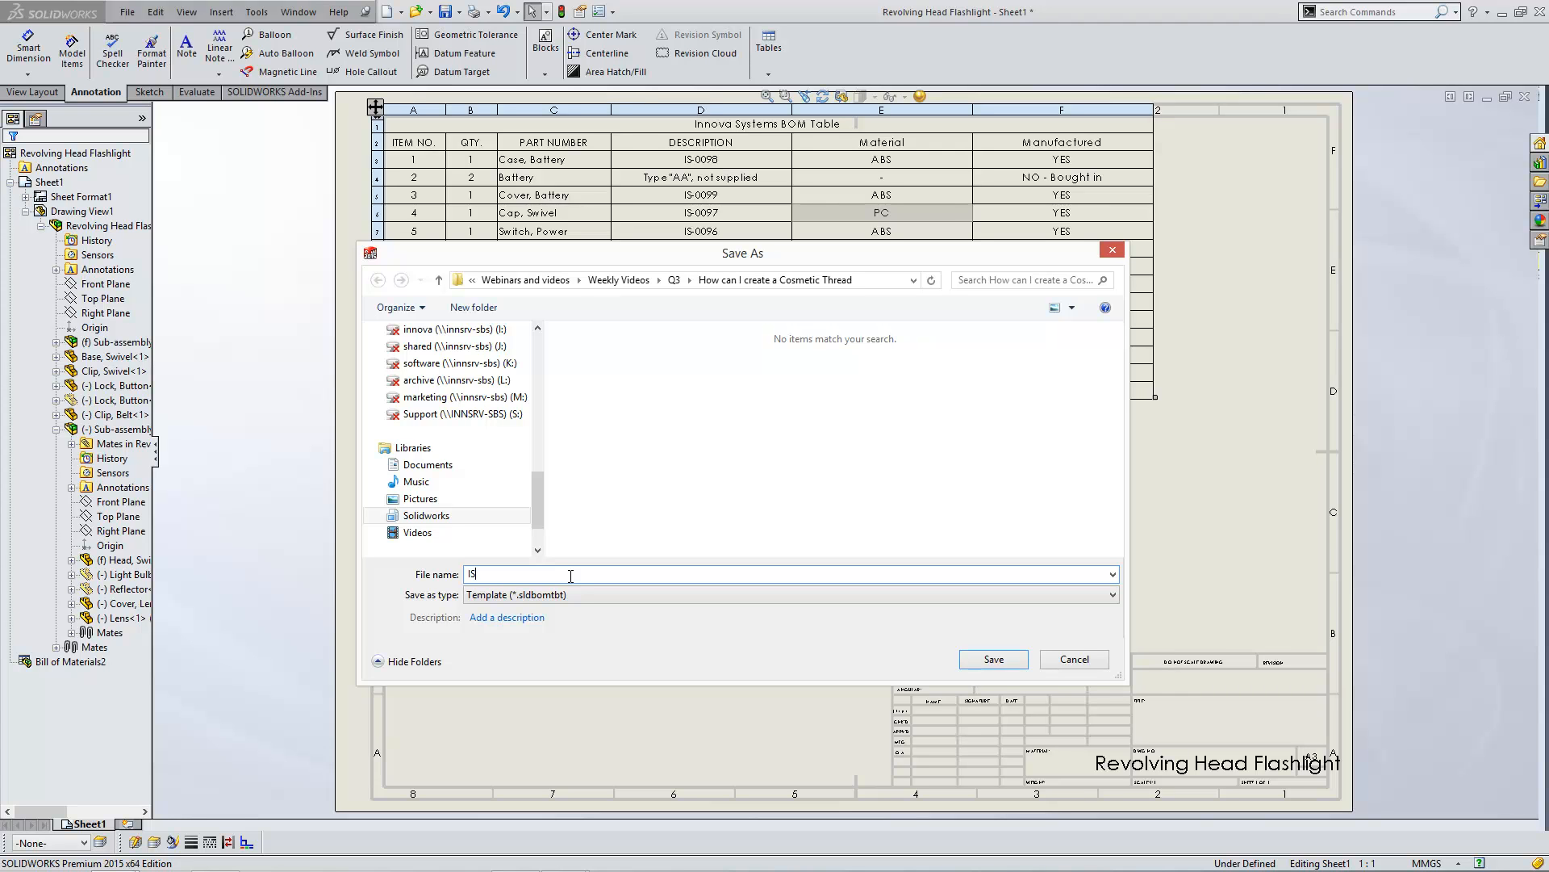
pyautogui.write('template')
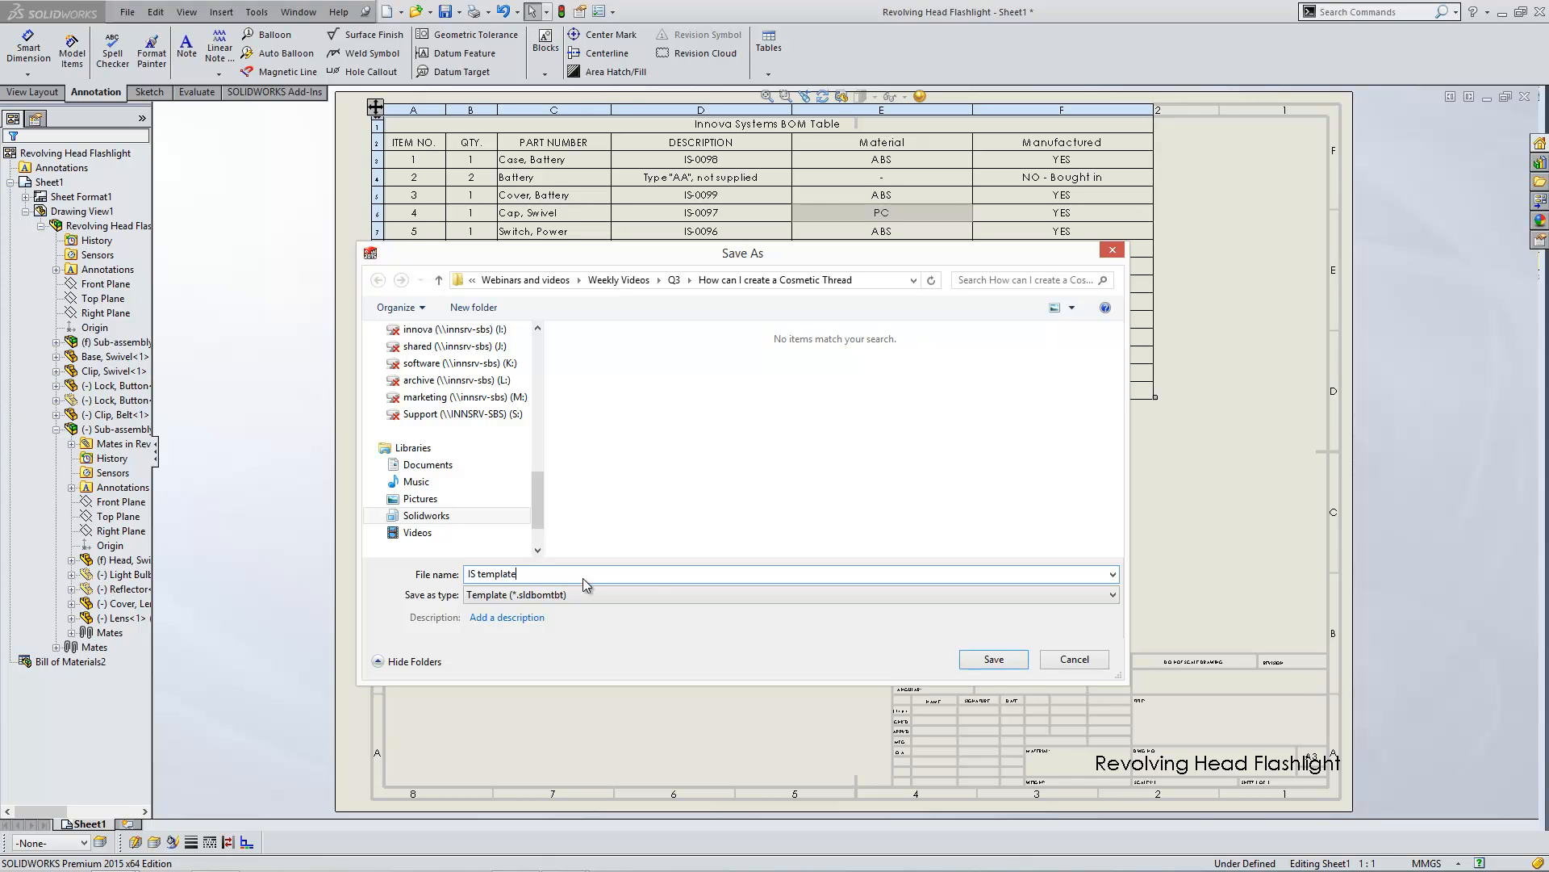
pyautogui.click(991, 658)
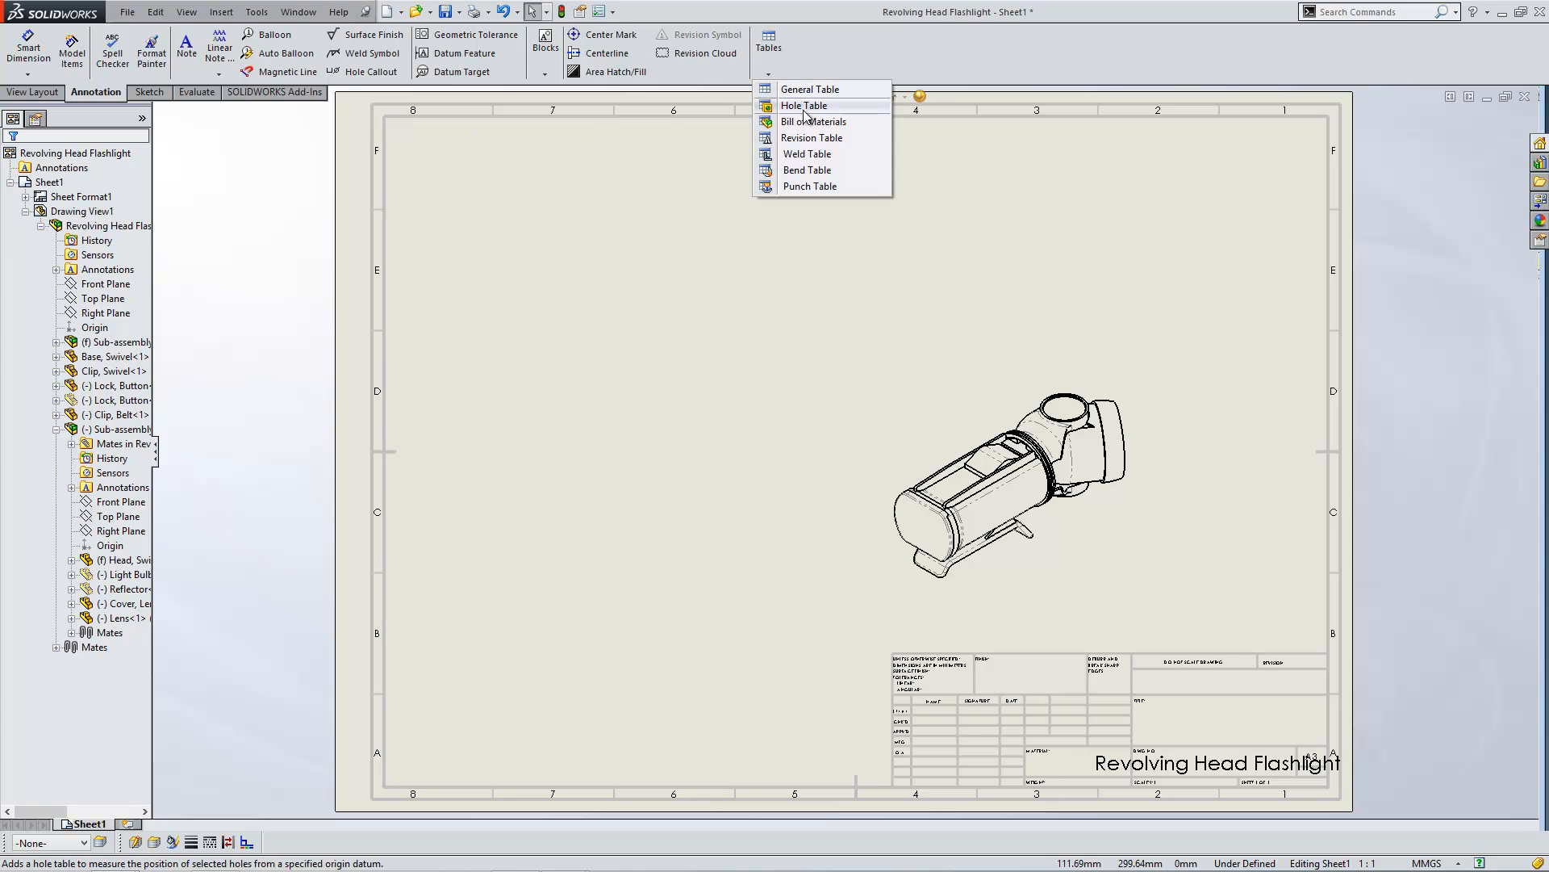
# - Start a new bill of materials from the flashlight view and browse for a table template
pyautogui.click(812, 121)
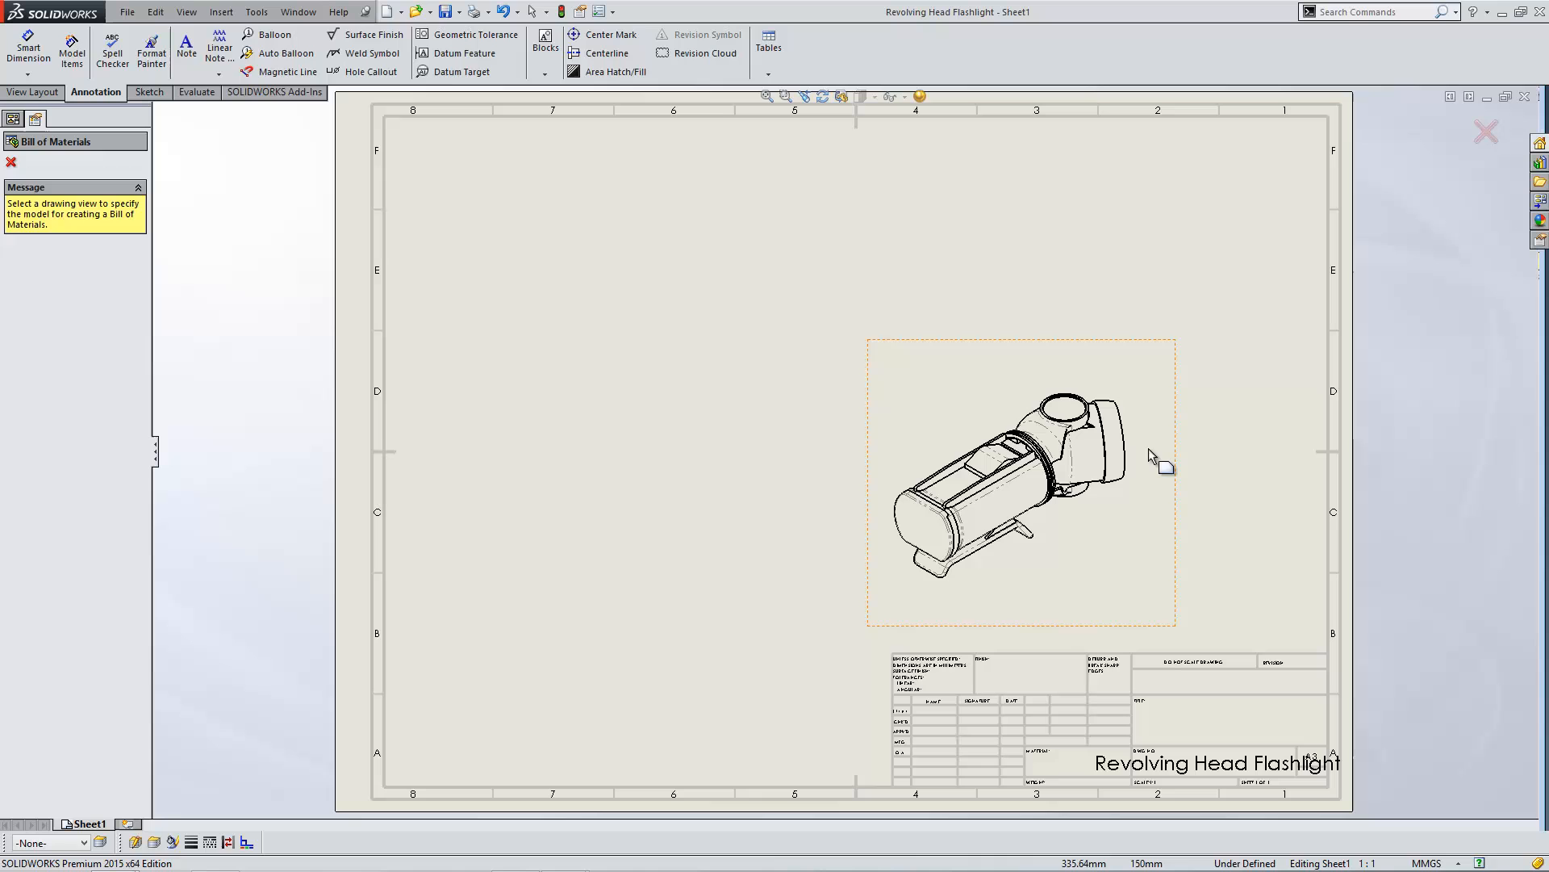
pyautogui.click(1021, 474)
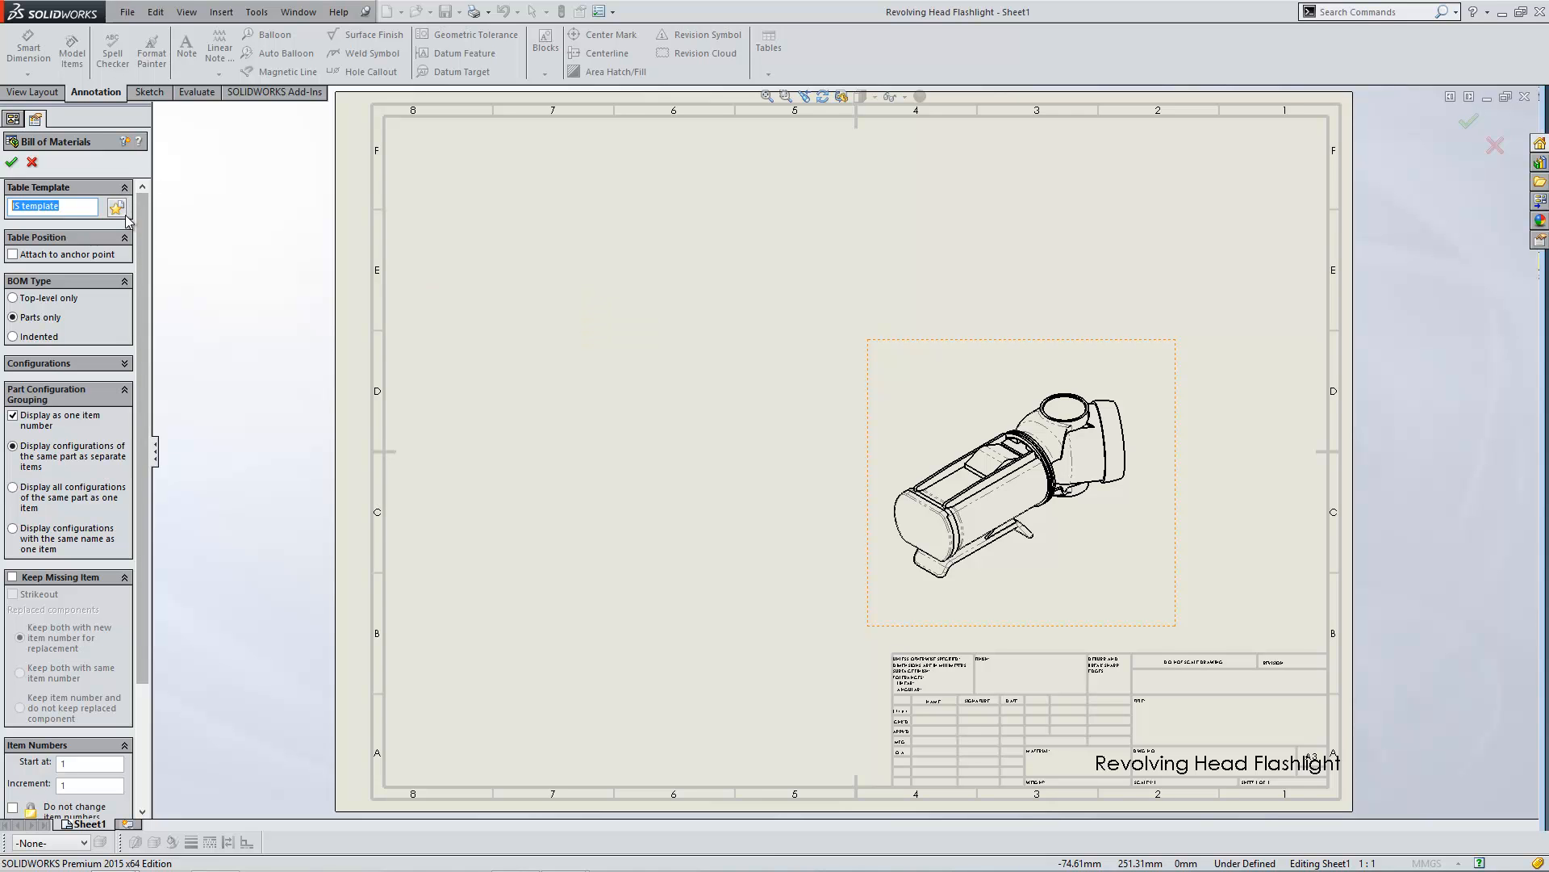
pyautogui.moveTo(116, 207)
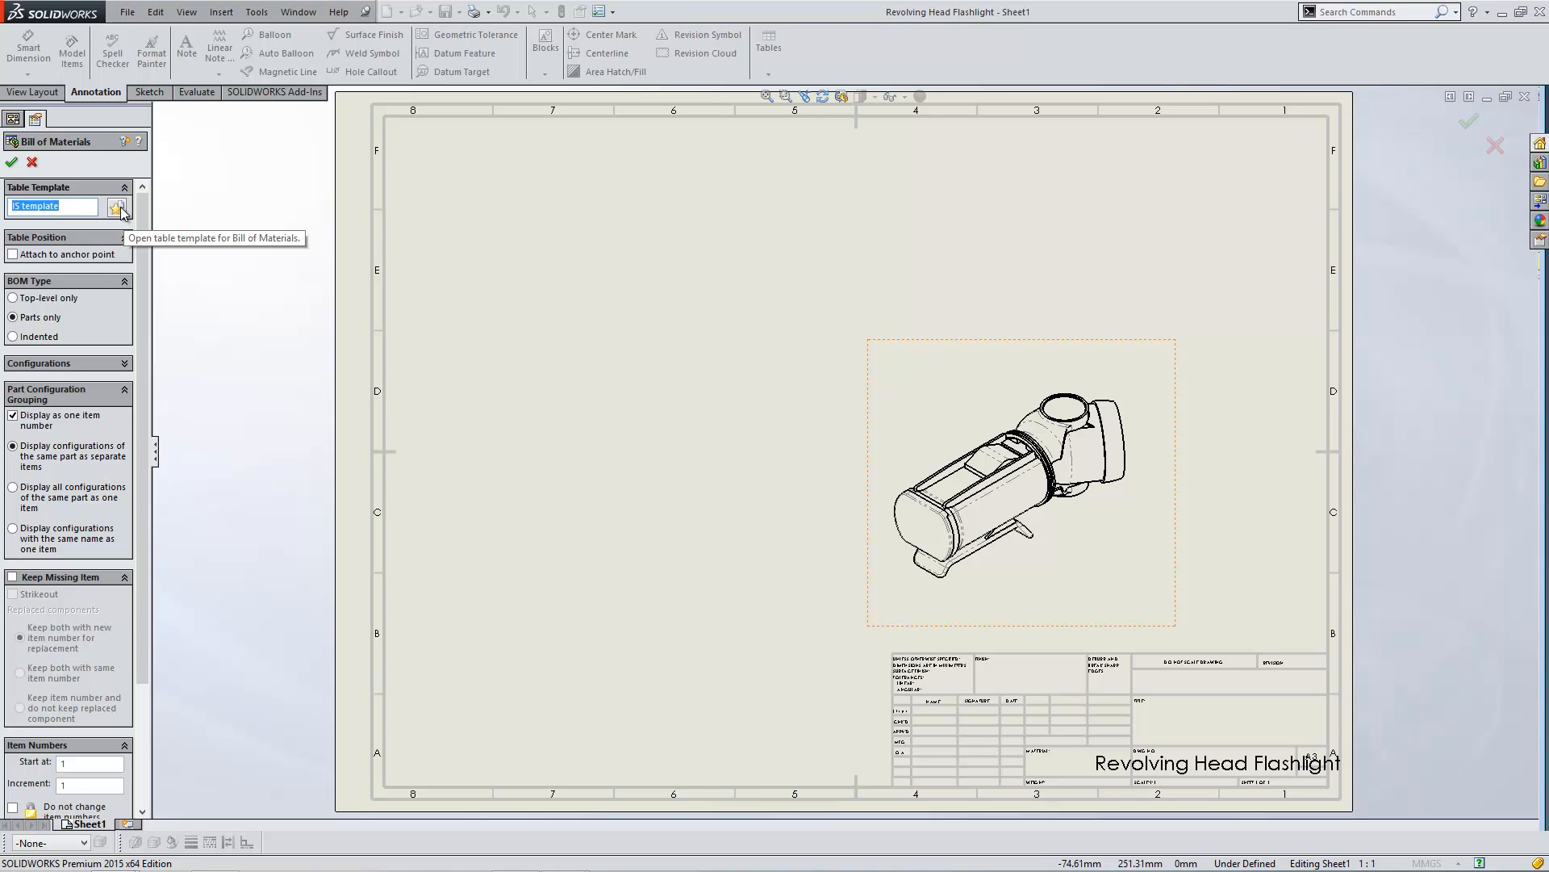
pyautogui.click(116, 207)
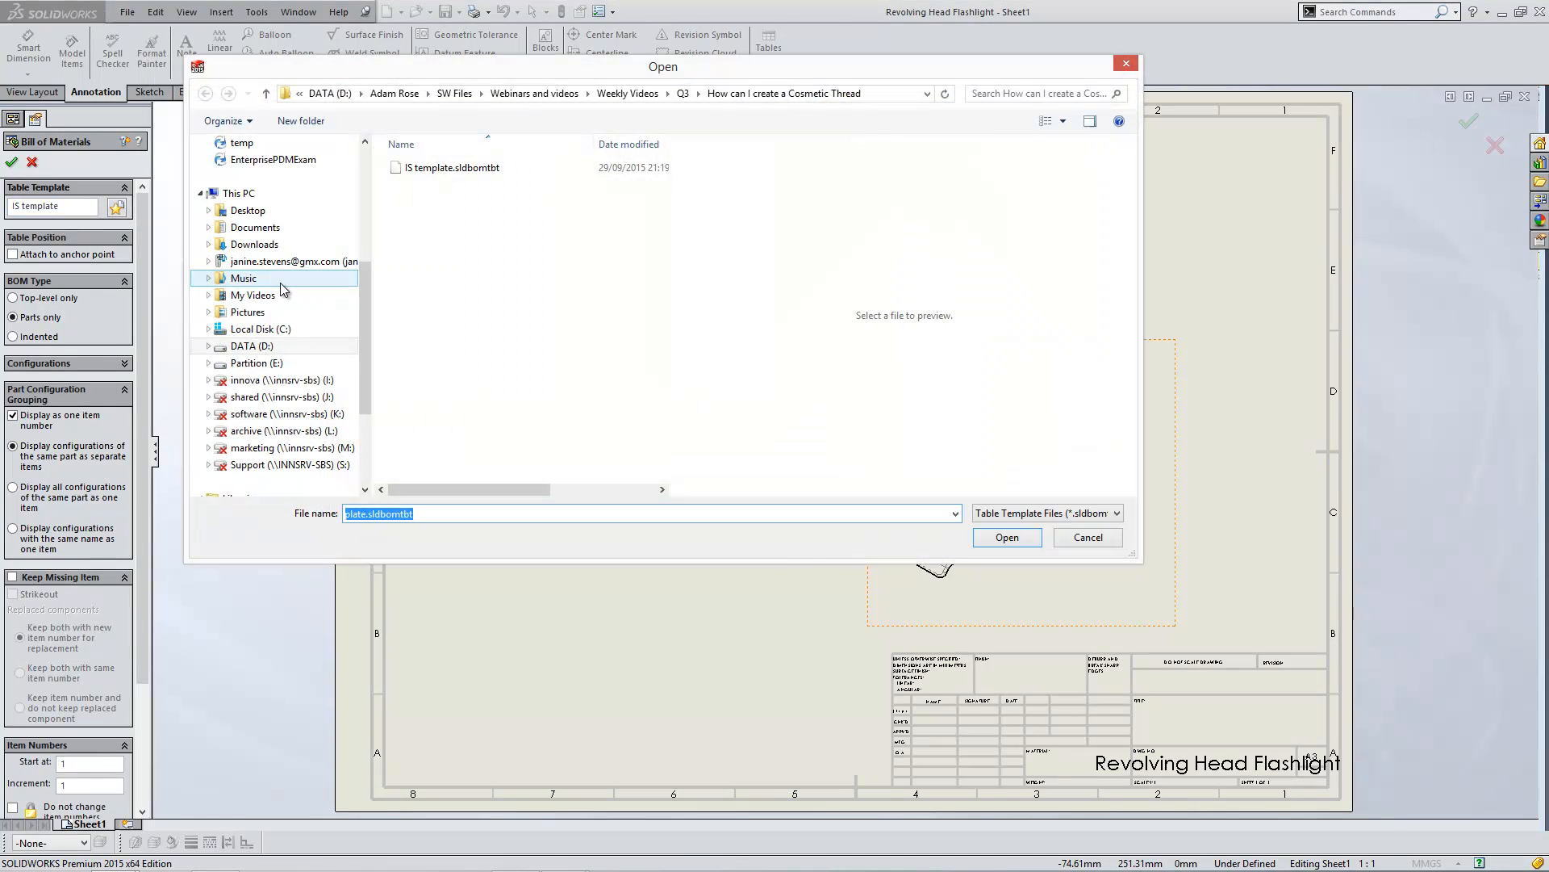